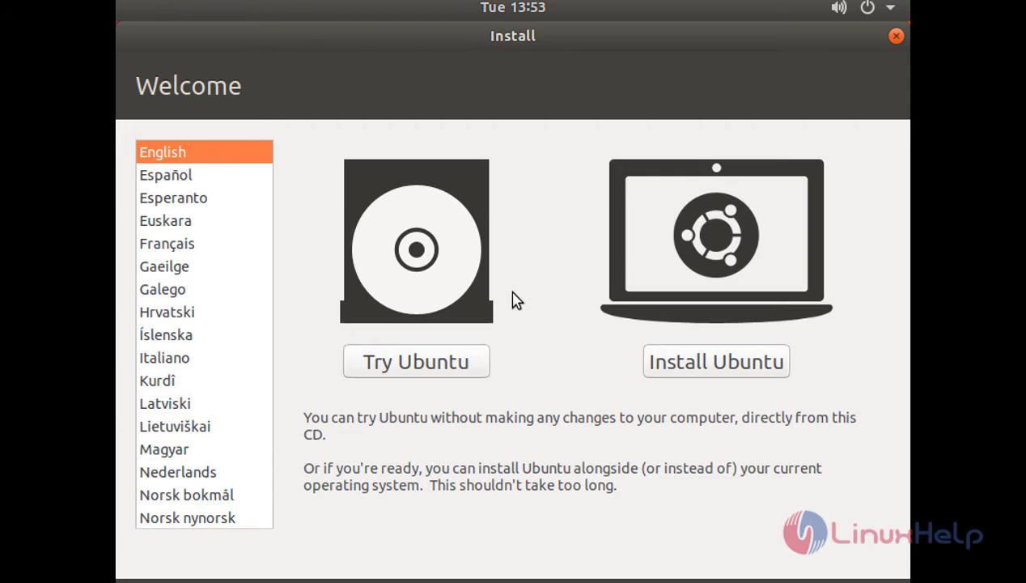
mouse_move(79, 357)
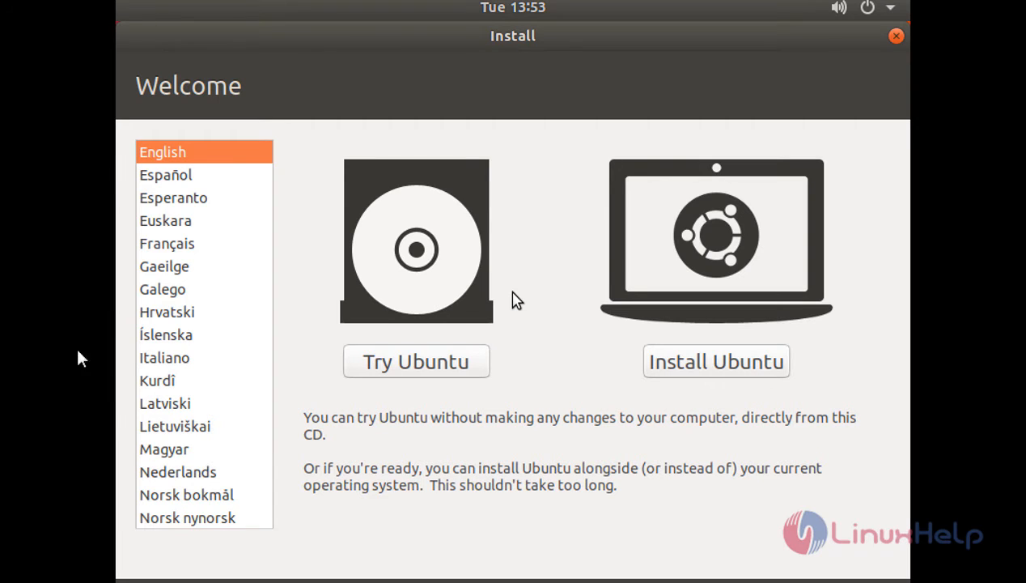
mouse_move(581, 41)
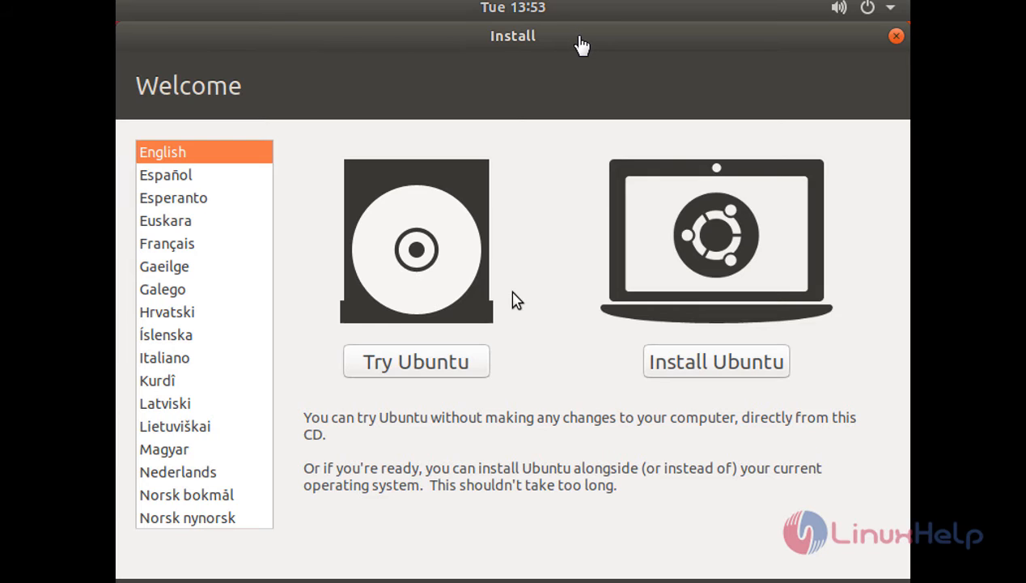
mouse_move(673, 382)
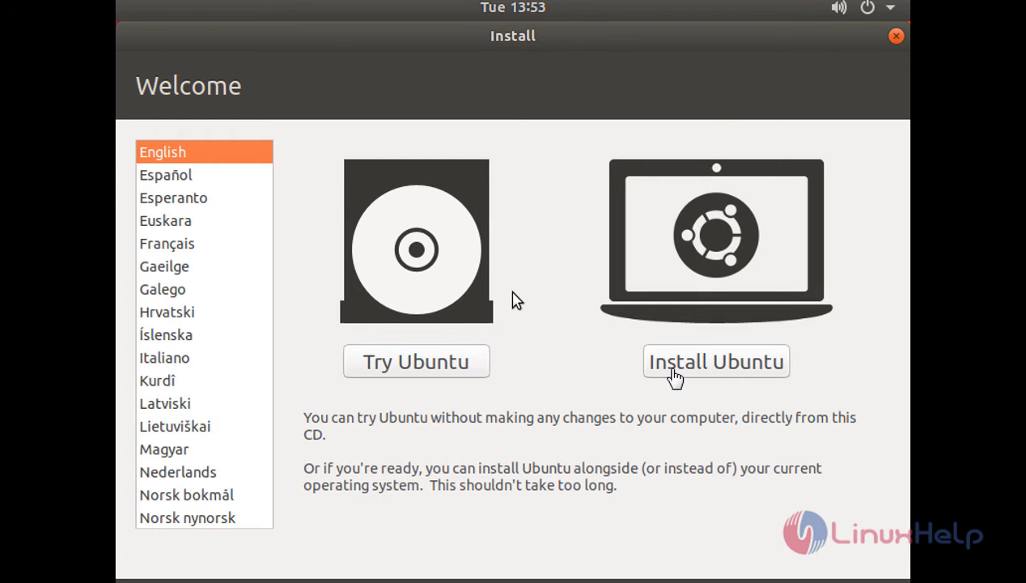
mouse_move(683, 391)
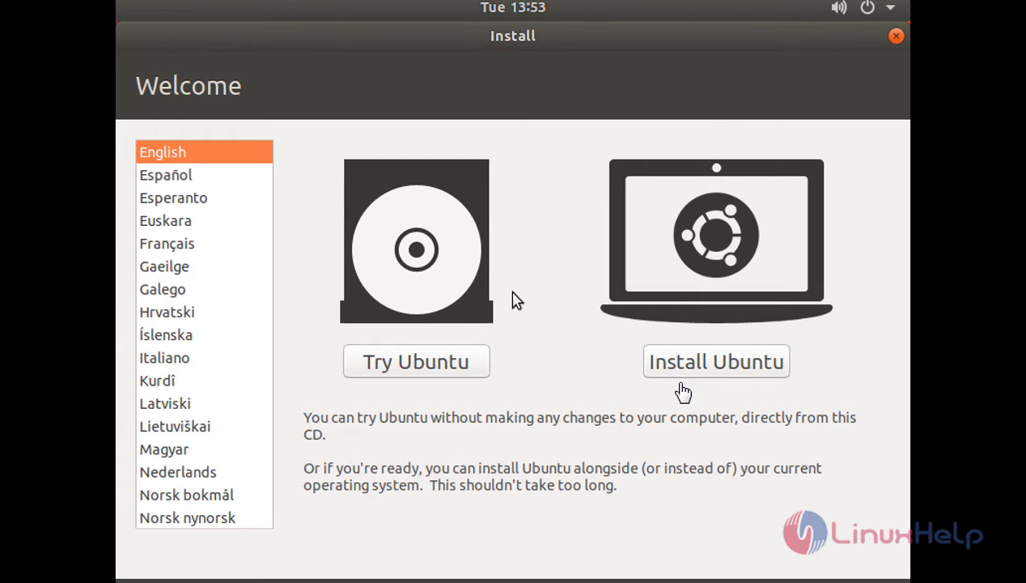
Choose Install Ubuntu with English kept as the installer language.
click(715, 361)
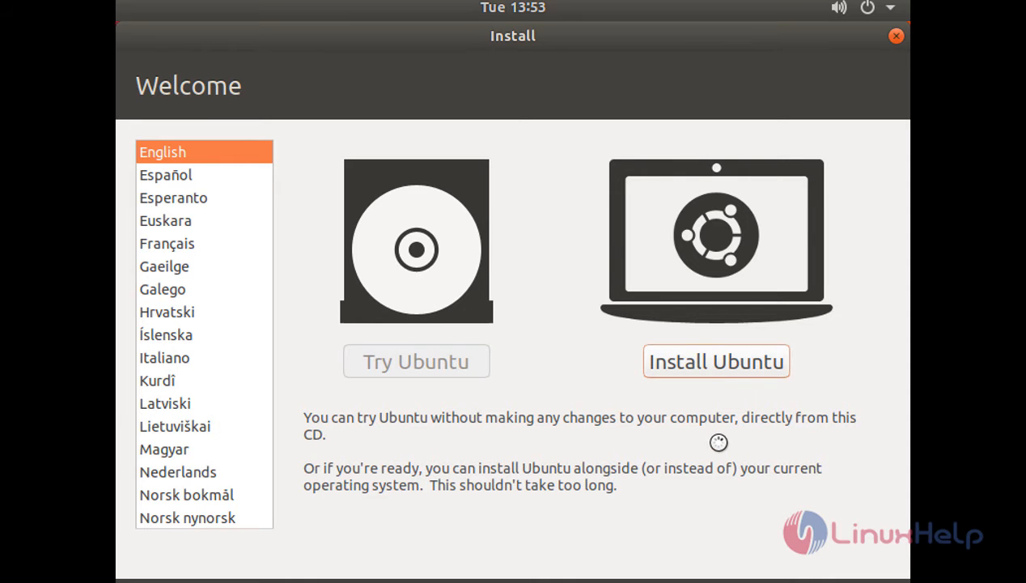
mouse_move(707, 363)
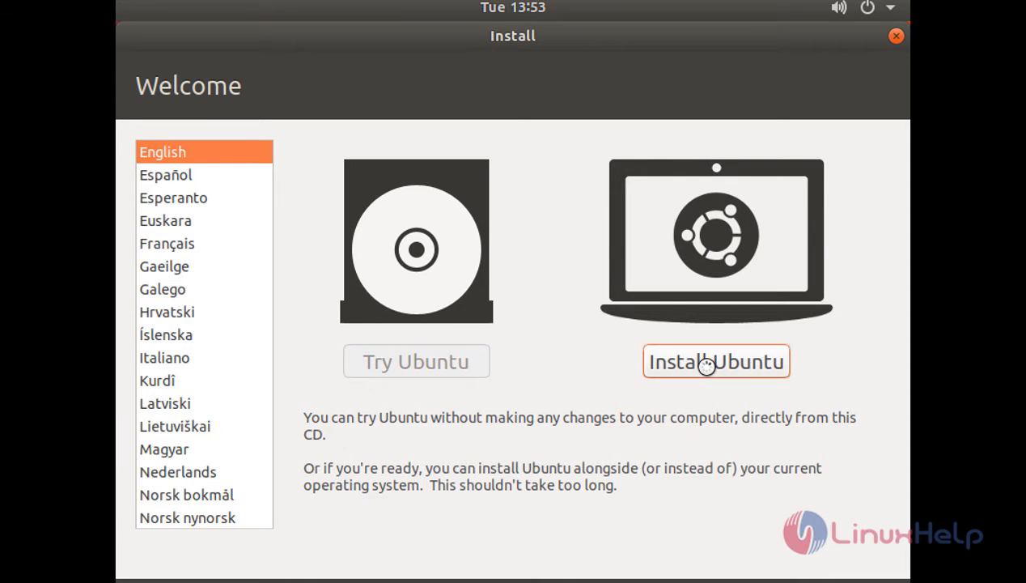
Keep the English (US) keyboard layout and continue to the next step.
click(715, 361)
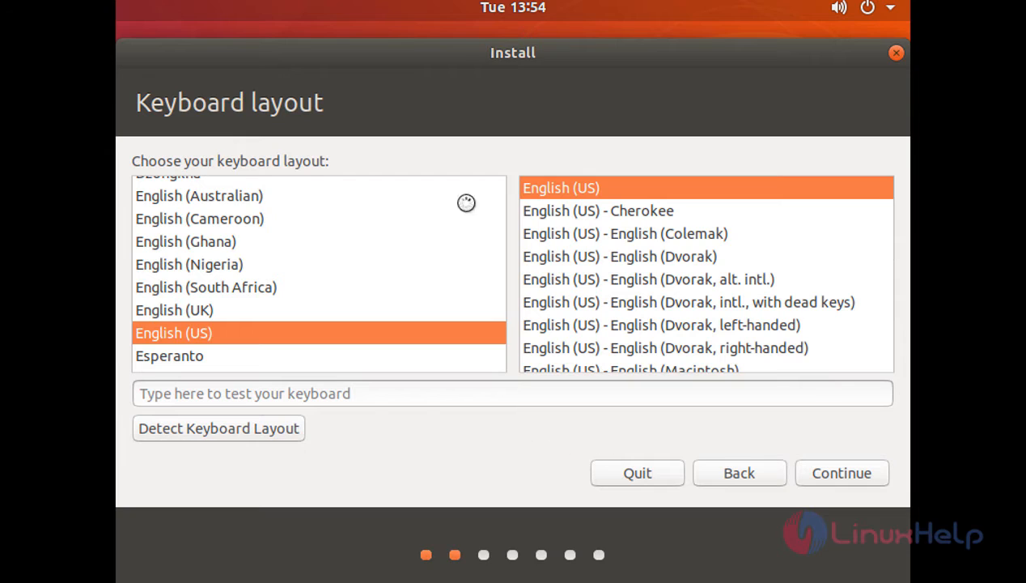
mouse_move(458, 89)
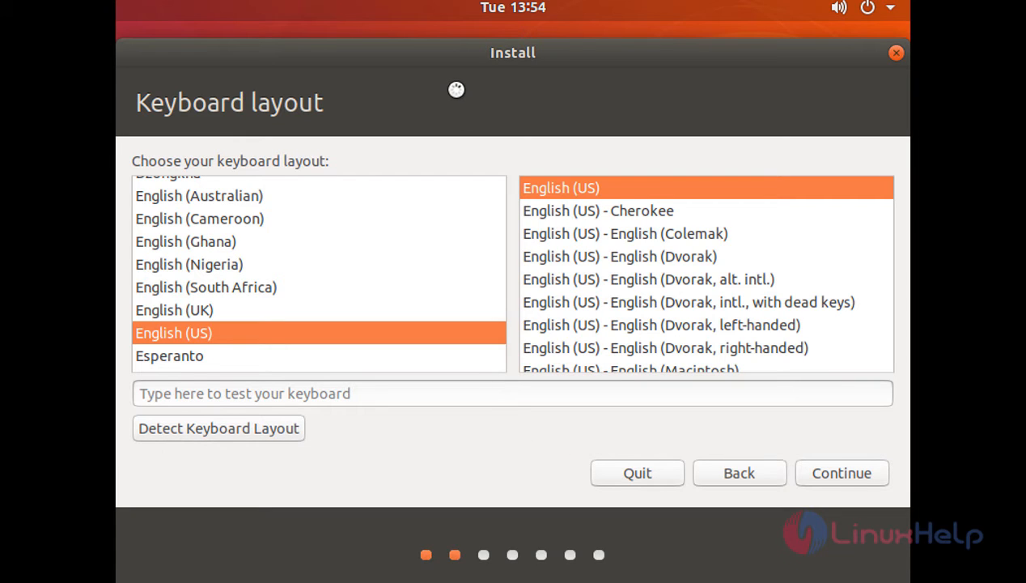
mouse_move(735, 432)
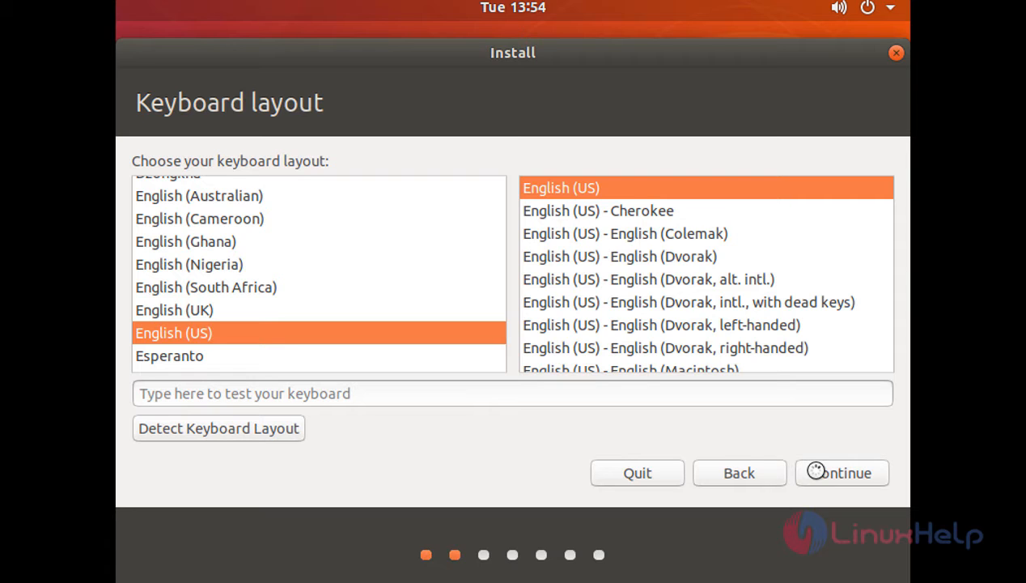
click(842, 473)
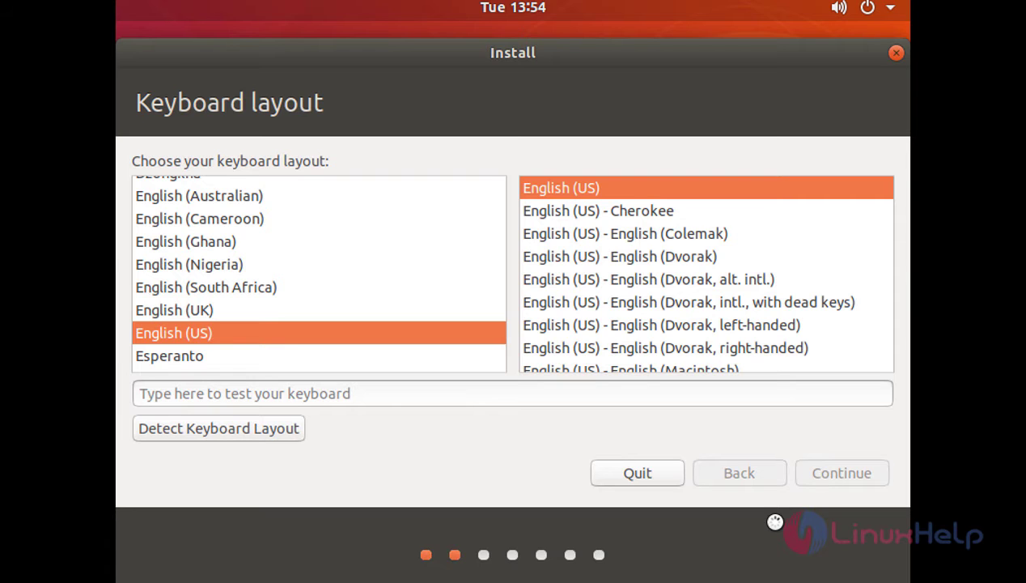
Keep Normal installation with updates downloaded and continue to installation type.
click(841, 473)
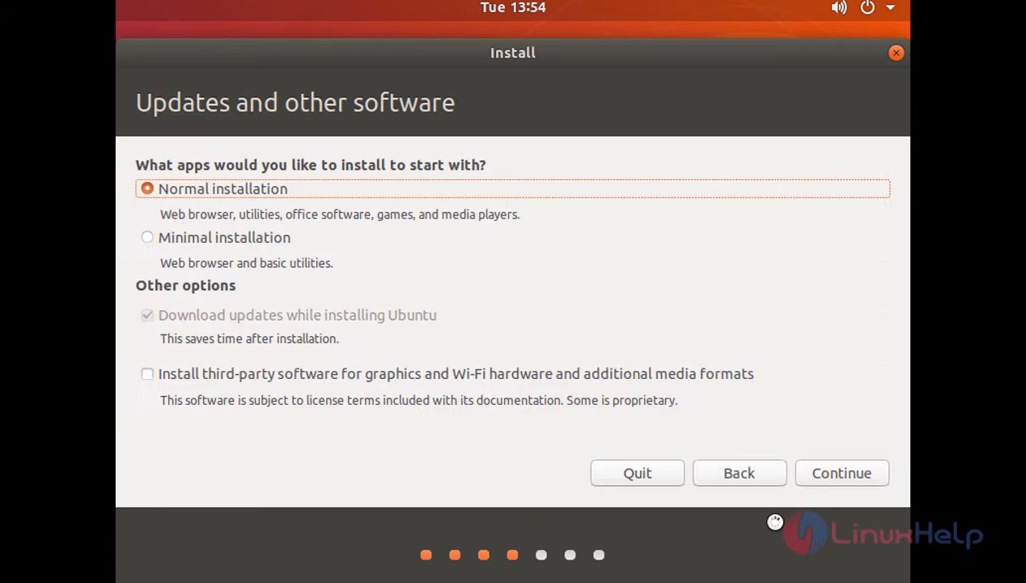
mouse_move(311, 473)
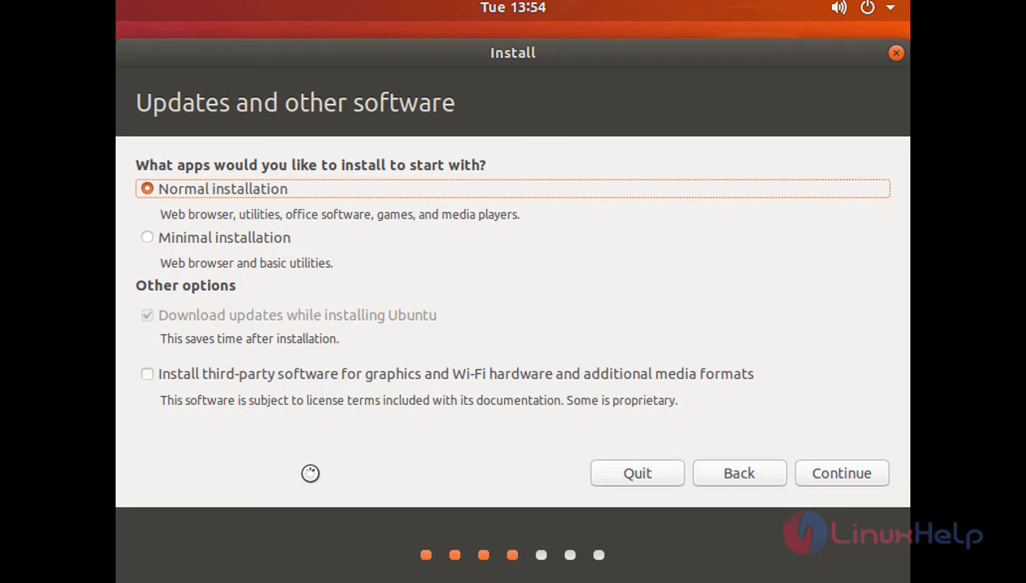
mouse_move(207, 269)
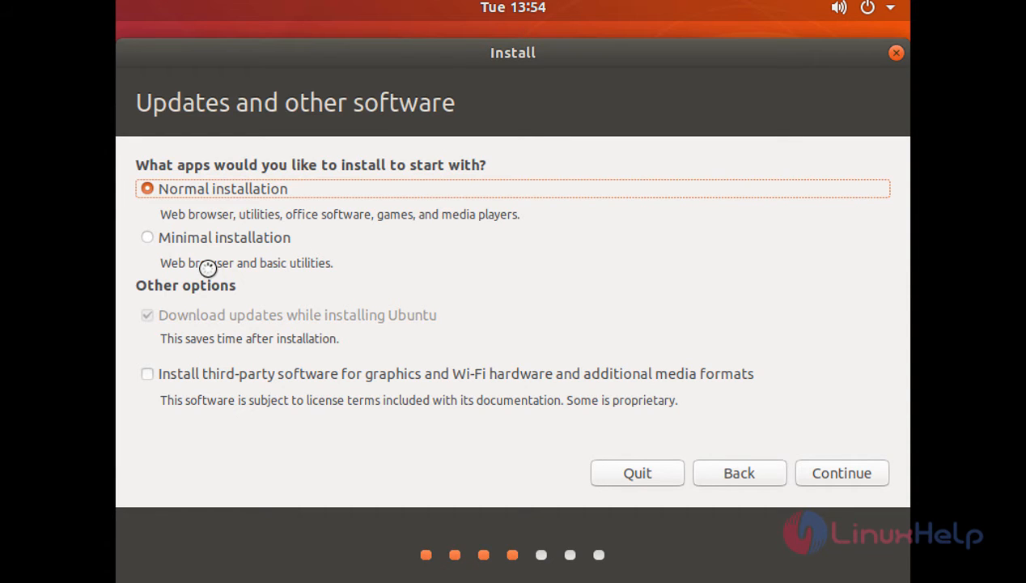
mouse_move(283, 272)
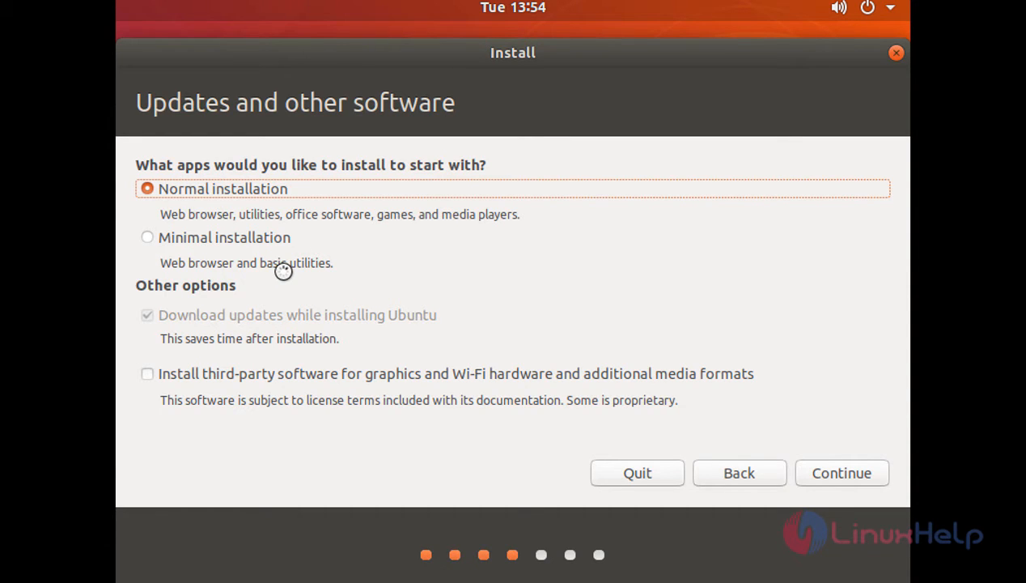
mouse_move(275, 211)
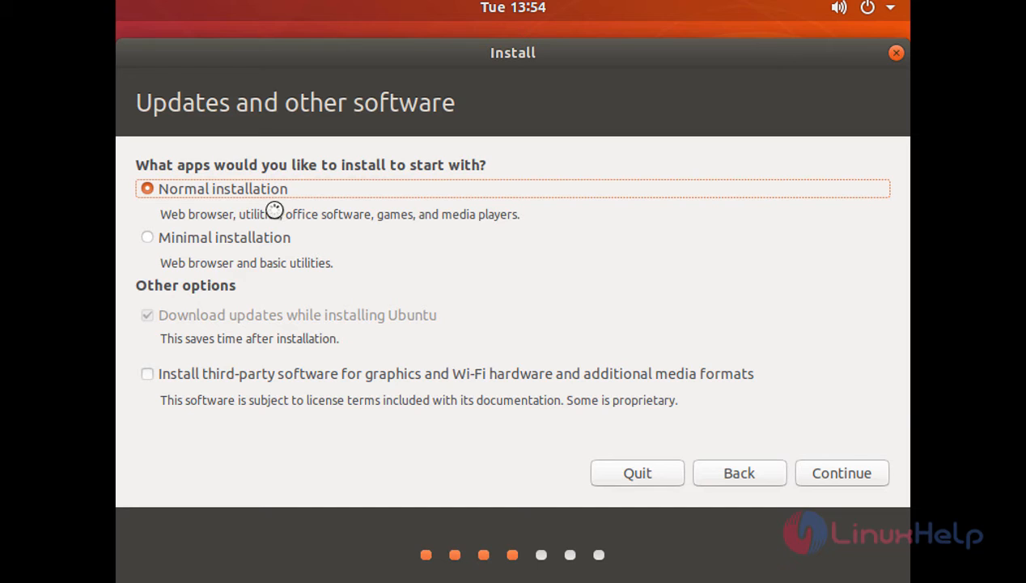
mouse_move(254, 227)
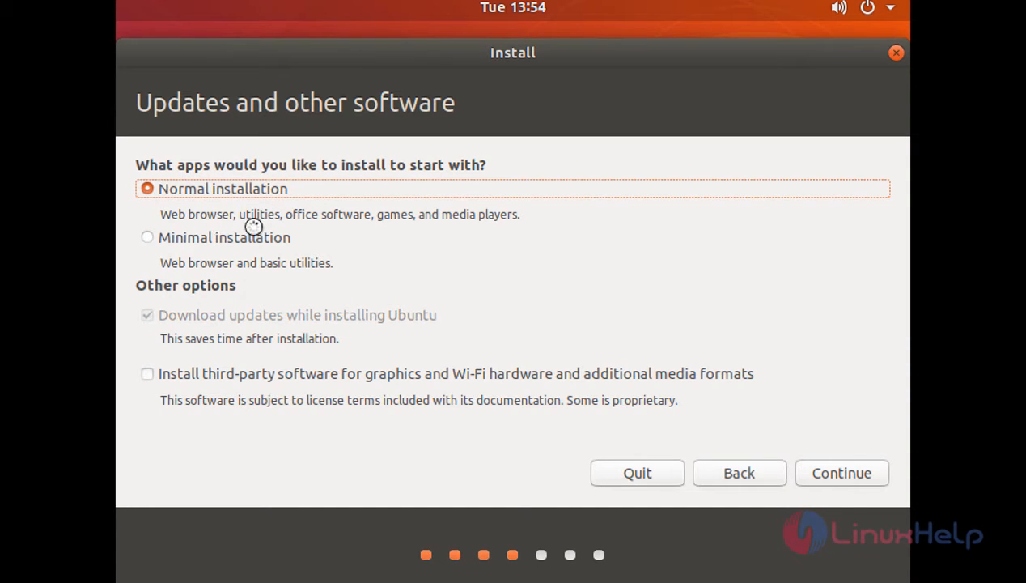
mouse_move(329, 226)
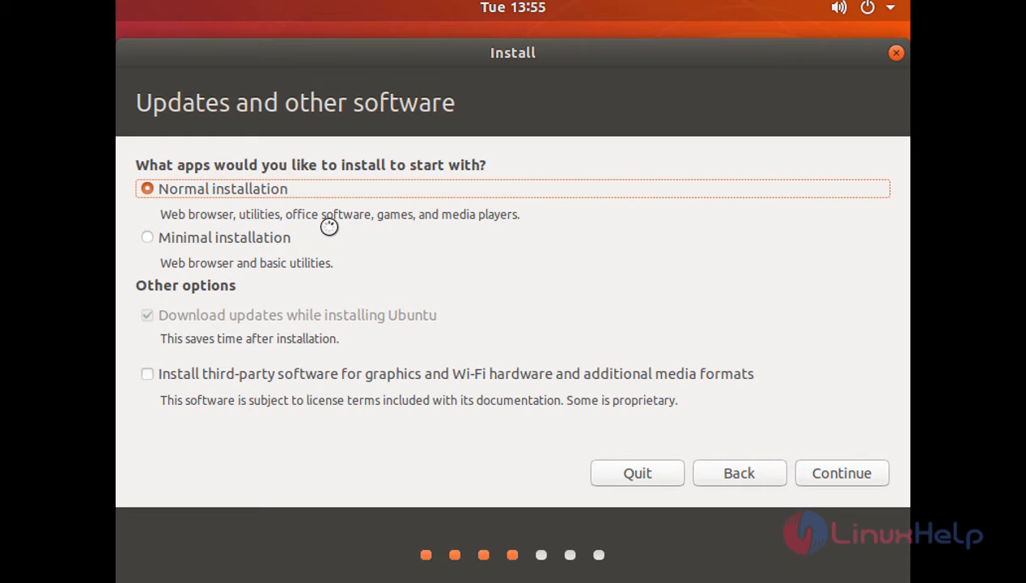
mouse_move(853, 453)
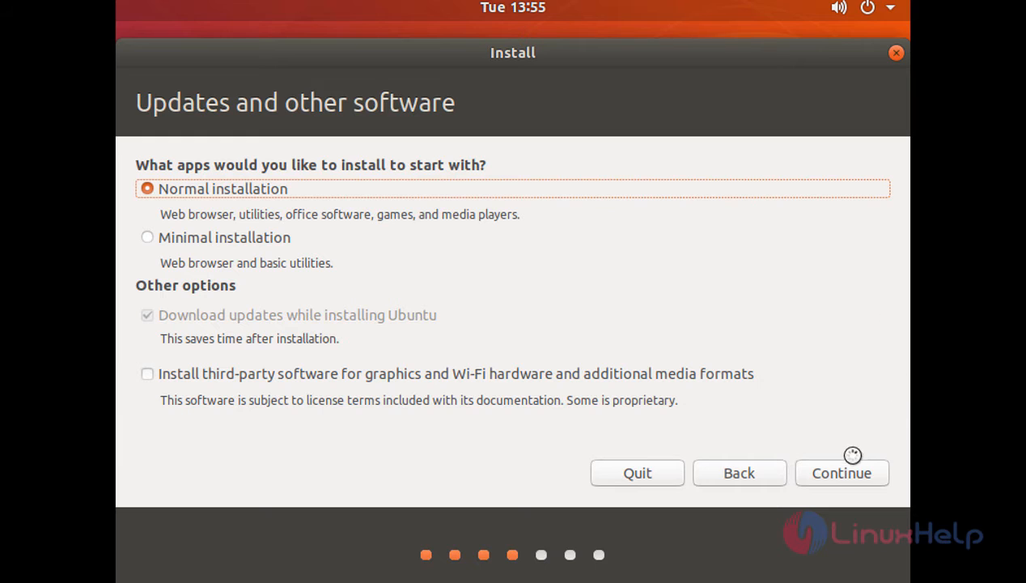
click(841, 473)
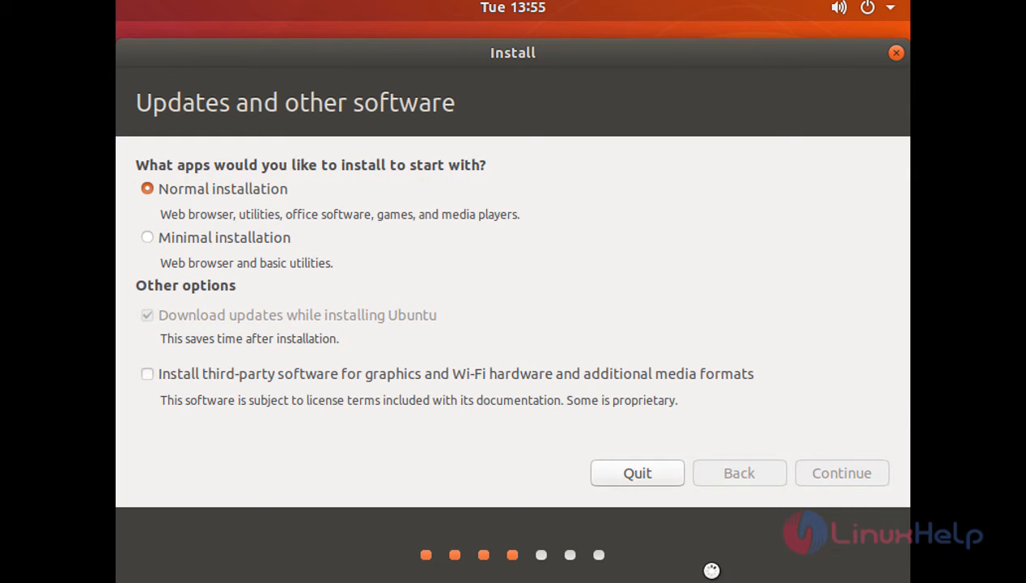
Choose Something else to partition /dev/sda manually instead of erasing the disk.
click(841, 473)
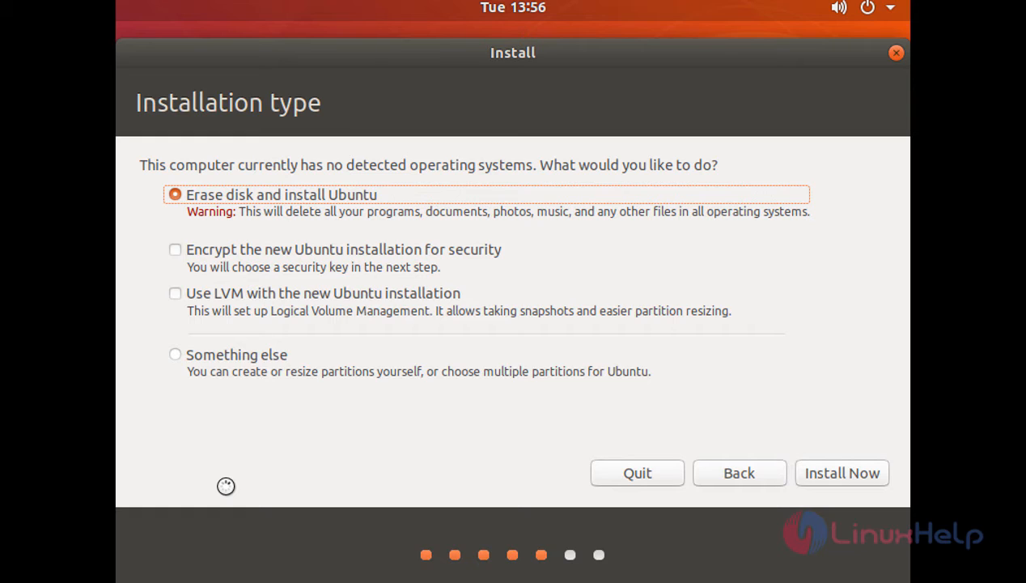
mouse_move(359, 427)
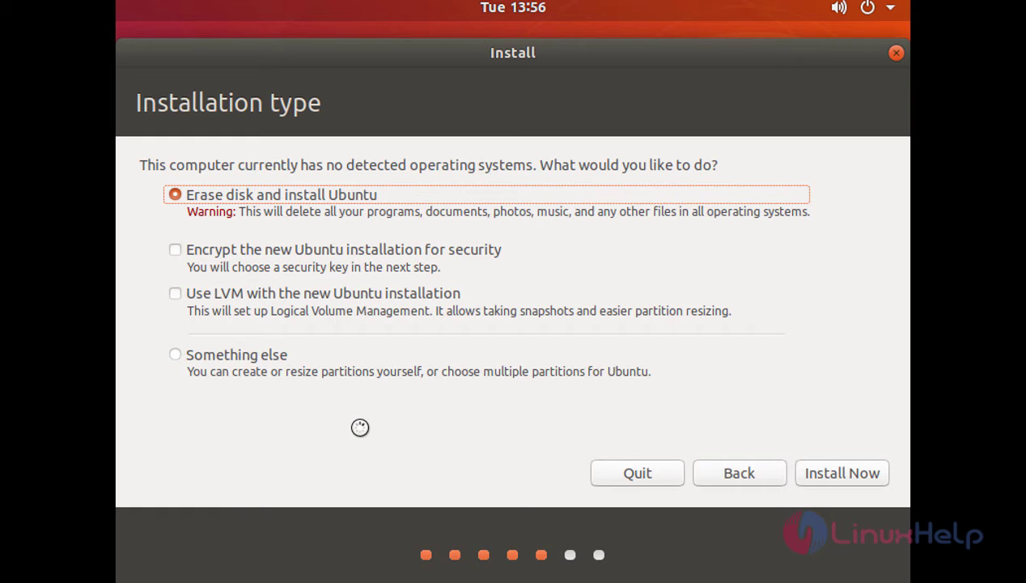
mouse_move(308, 431)
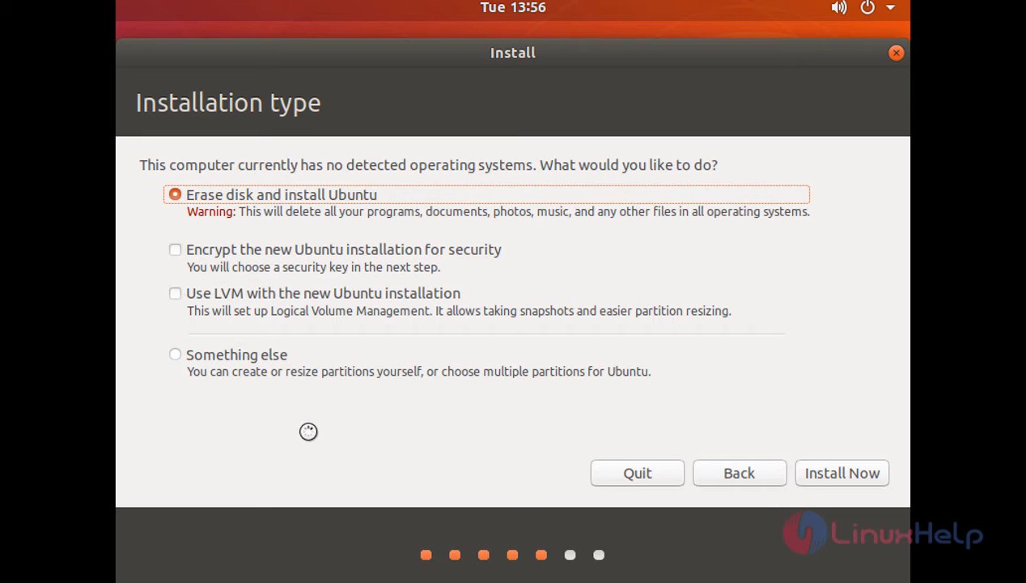
mouse_move(175, 353)
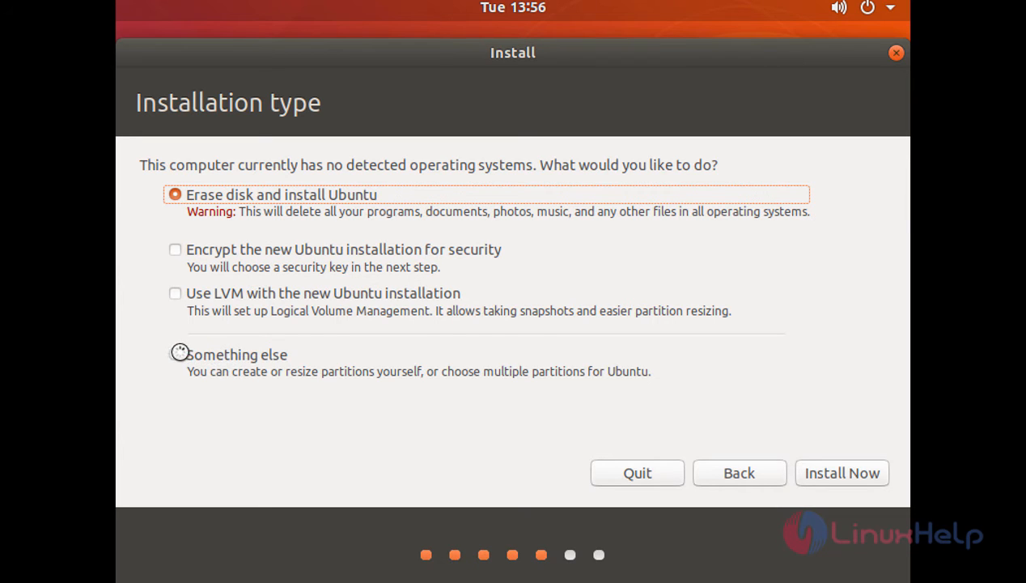
click(174, 355)
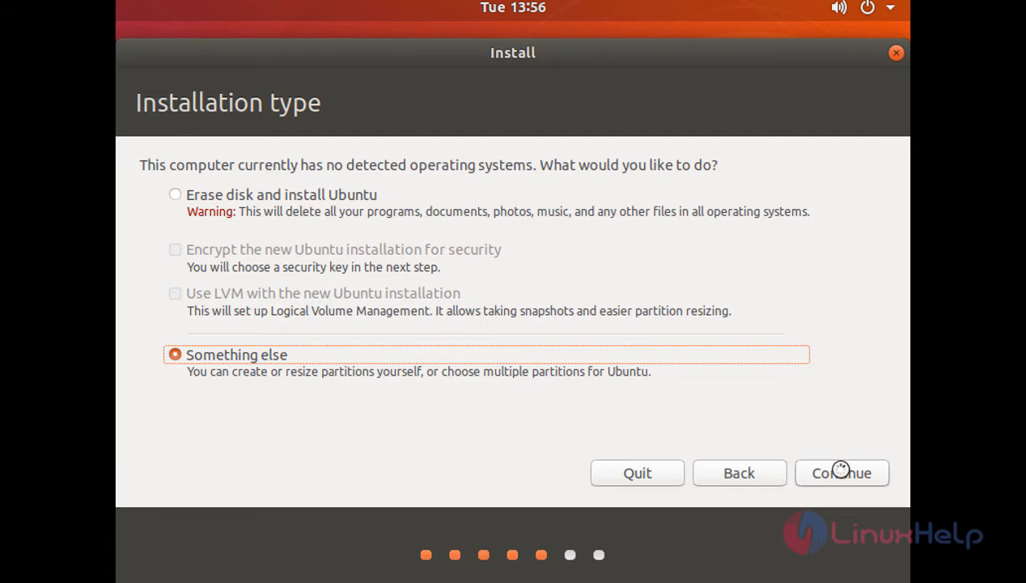
click(842, 472)
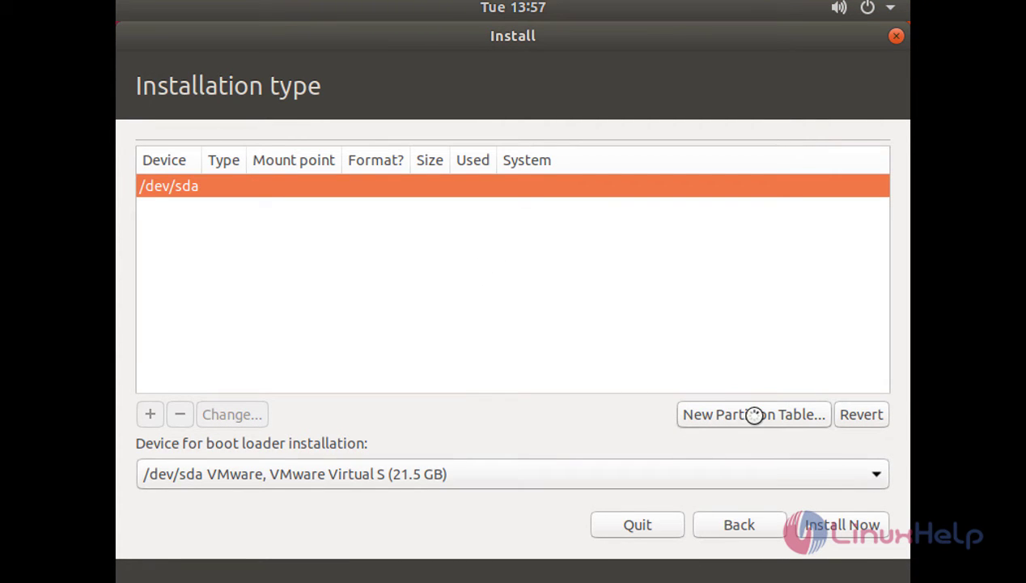
Create a new empty partition table on /dev/sda and select its 21474 MB free space.
click(752, 414)
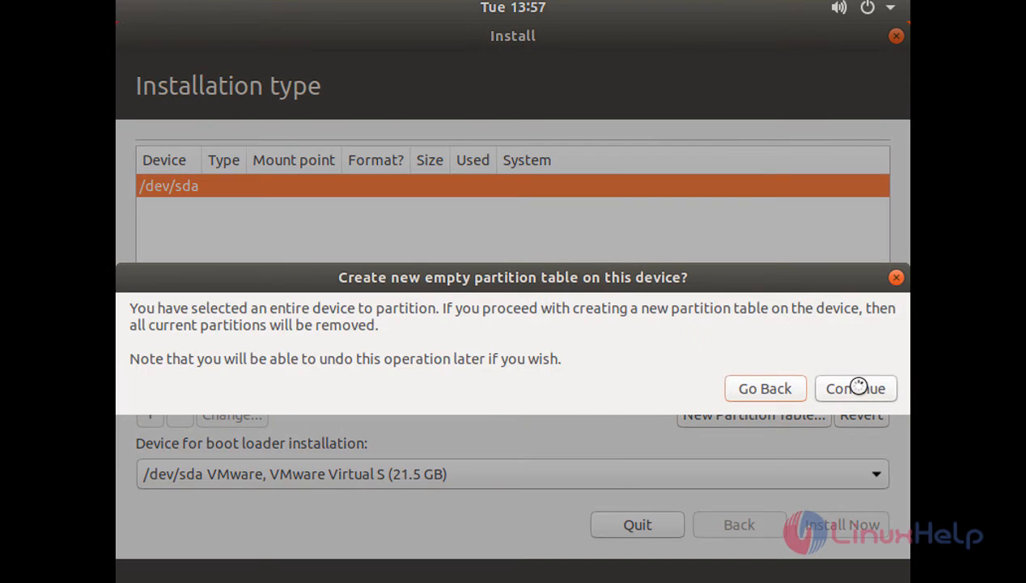
click(861, 389)
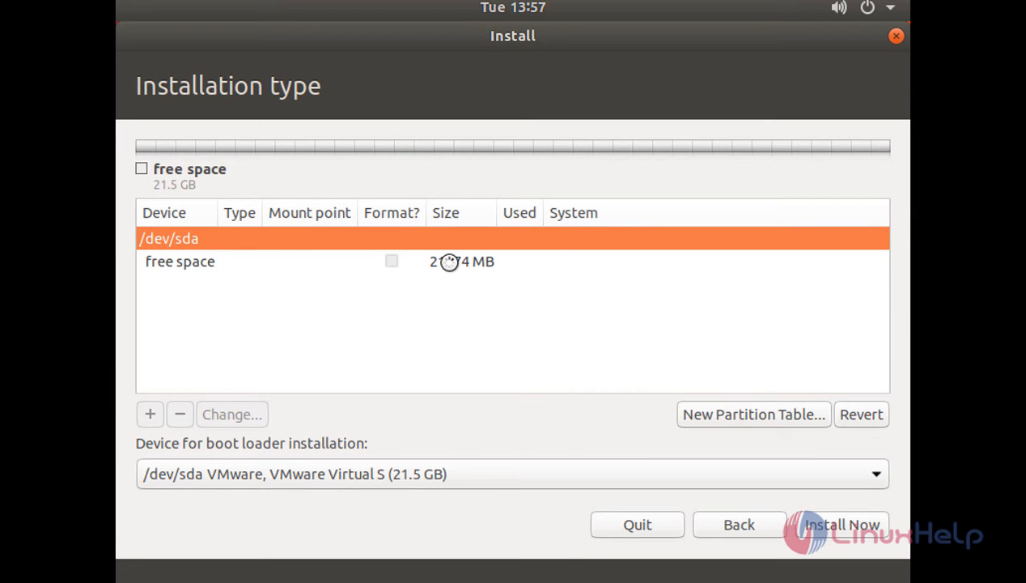
click(180, 260)
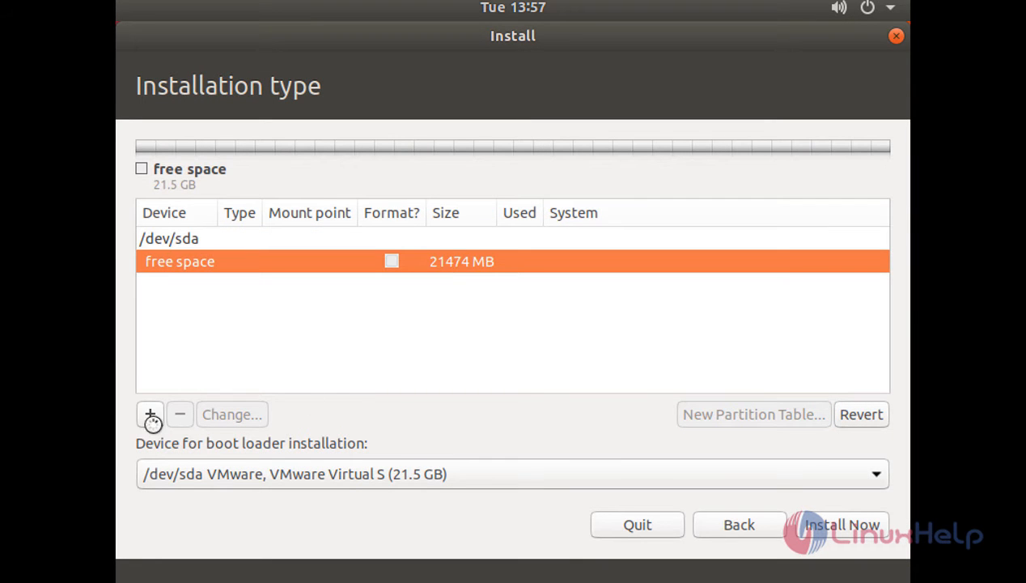
Add a 12288 MB primary ext4 partition mounted at / as /dev/sda1.
click(149, 414)
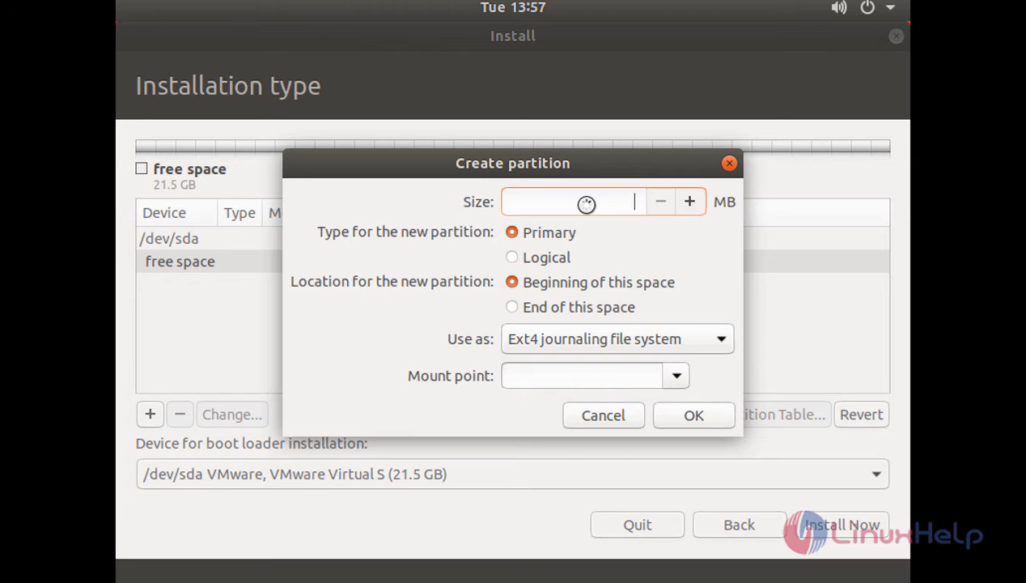
text(12288)
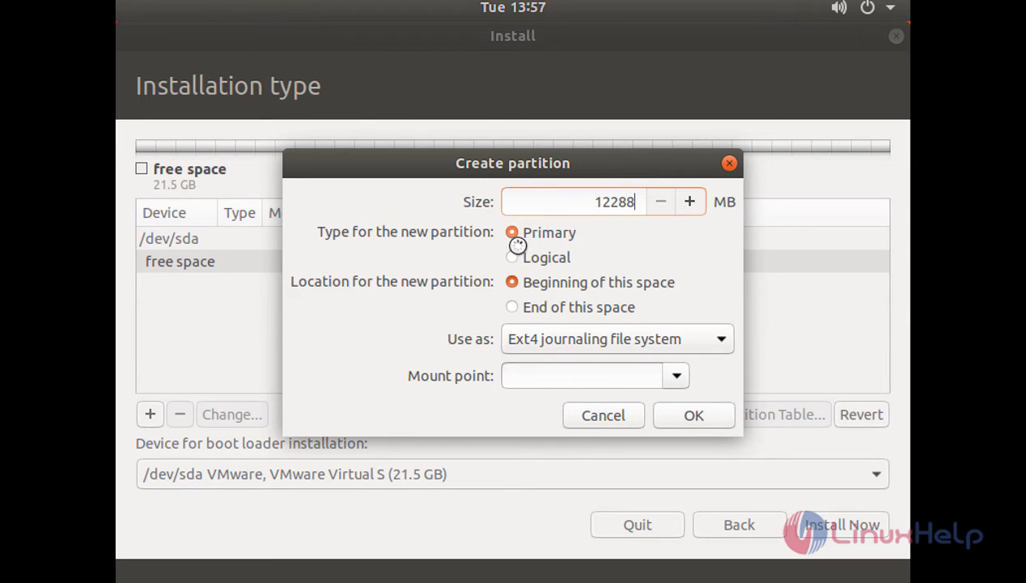
mouse_move(440, 246)
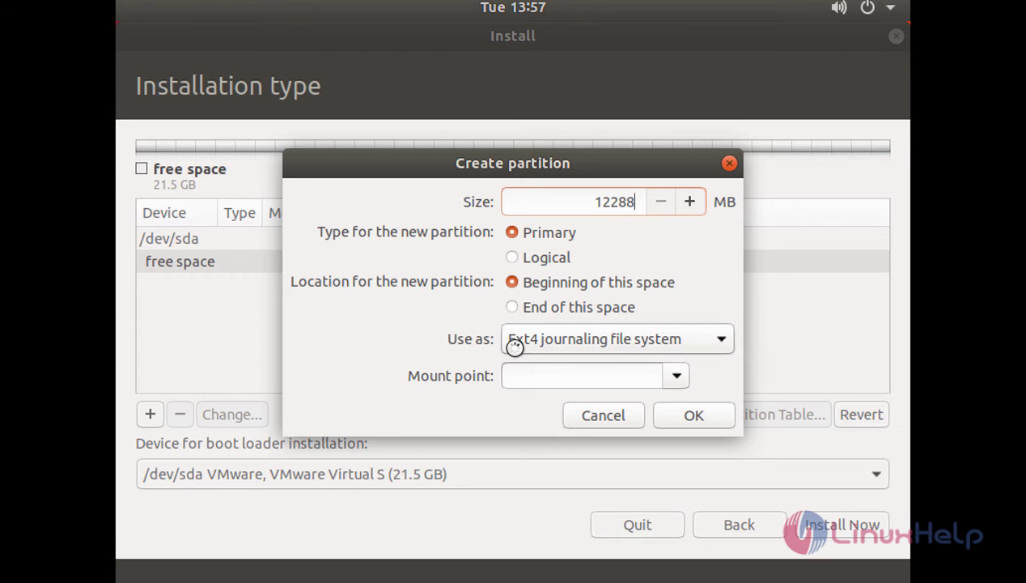
mouse_move(589, 339)
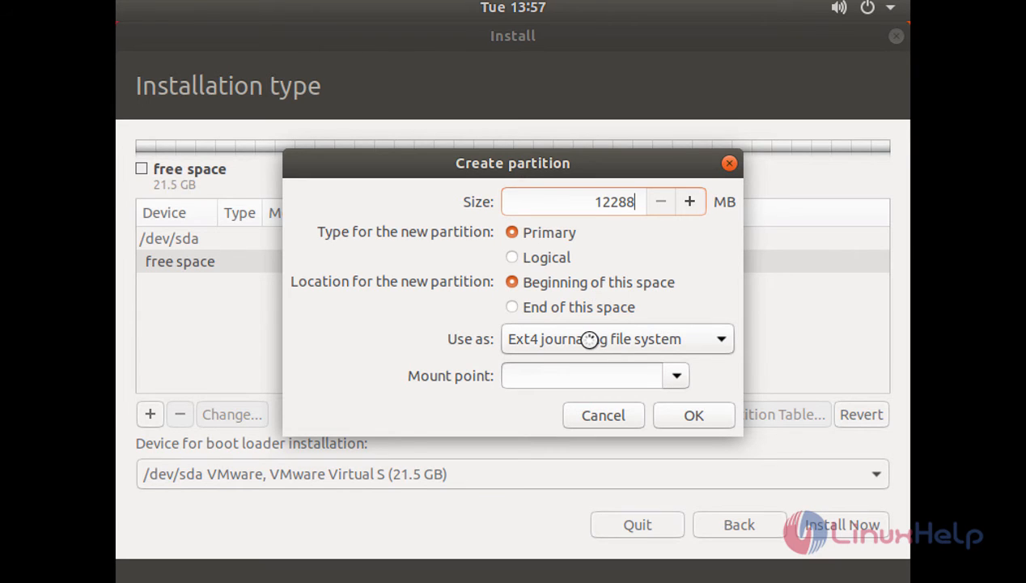
click(677, 376)
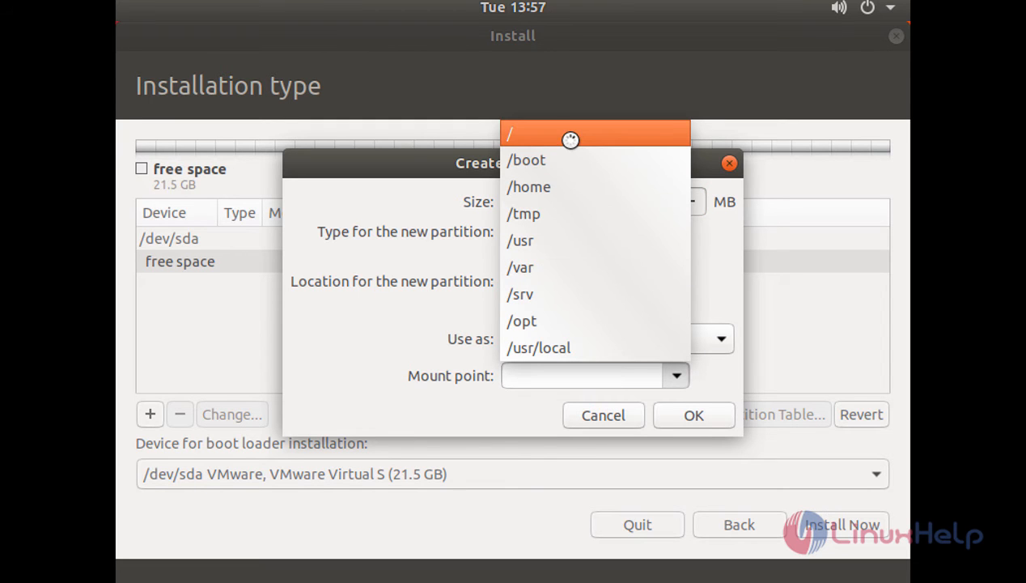
click(510, 133)
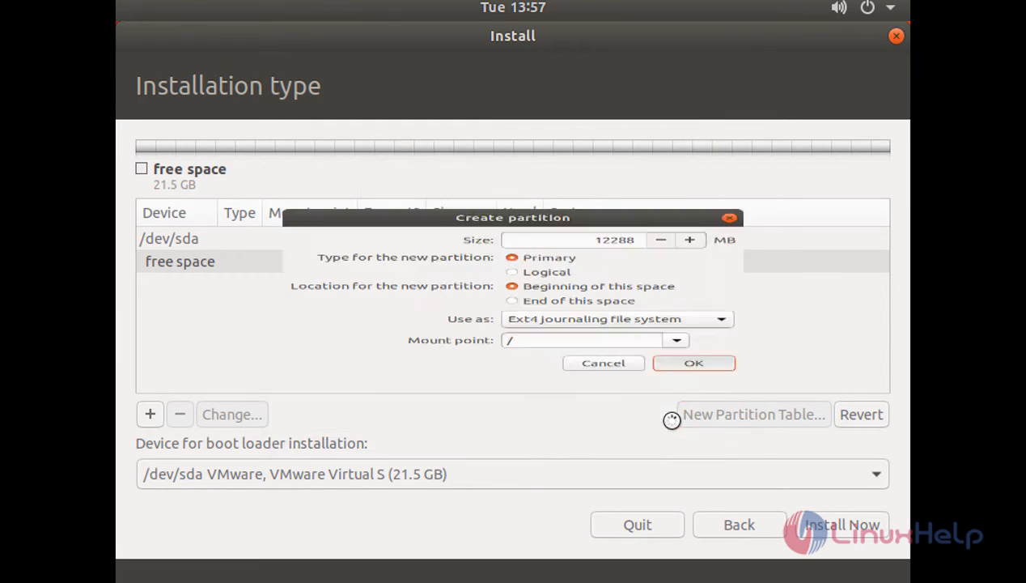
click(692, 362)
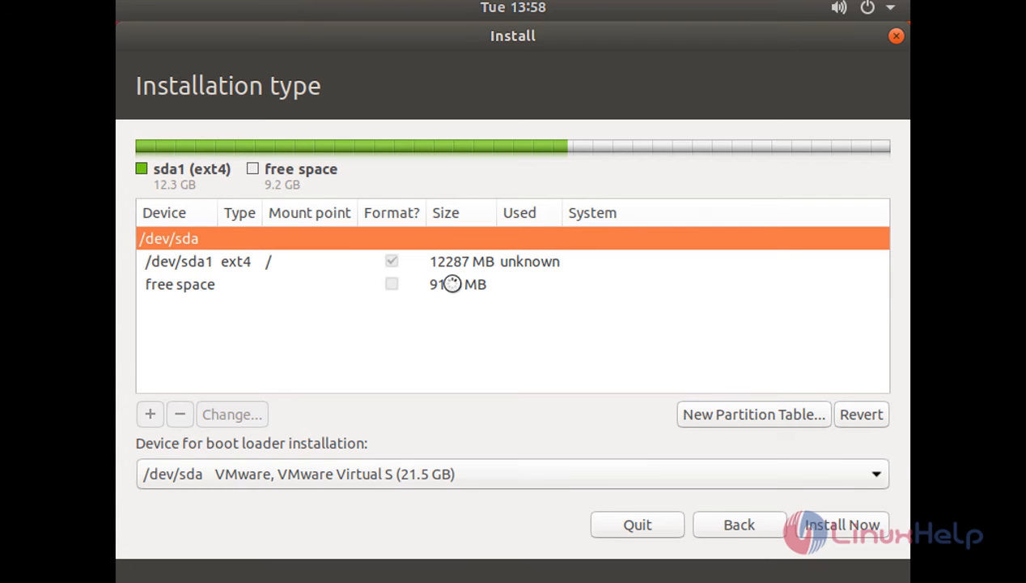
Make the remaining 9185 MB free space a primary swap partition, /dev/sda2.
click(179, 285)
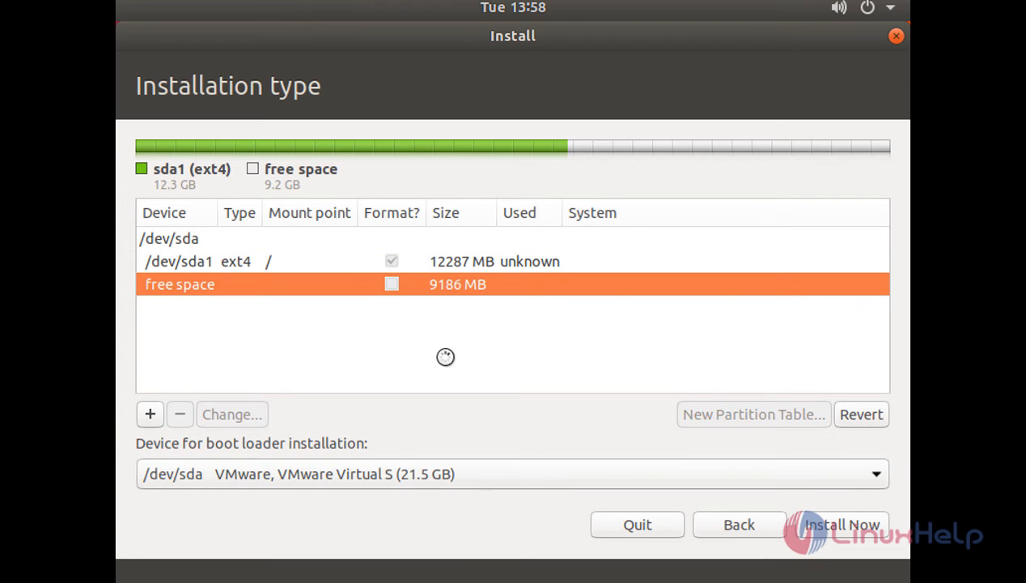
click(149, 414)
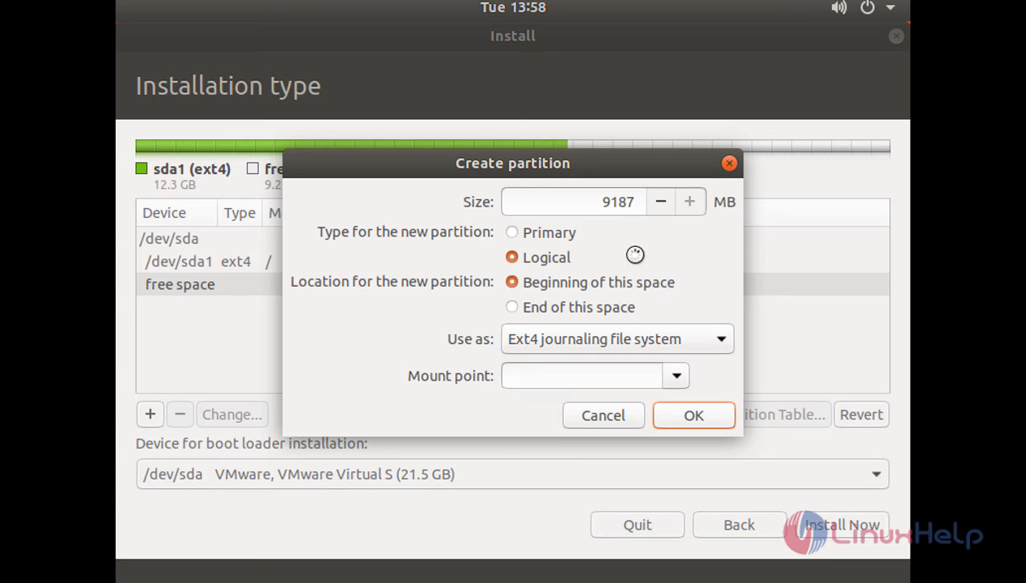
click(512, 233)
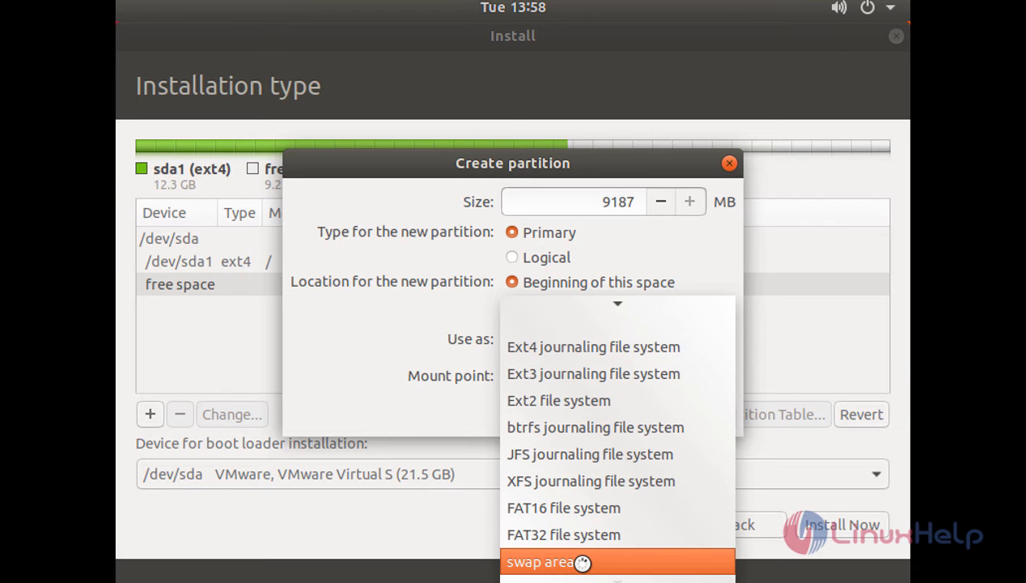
click(557, 560)
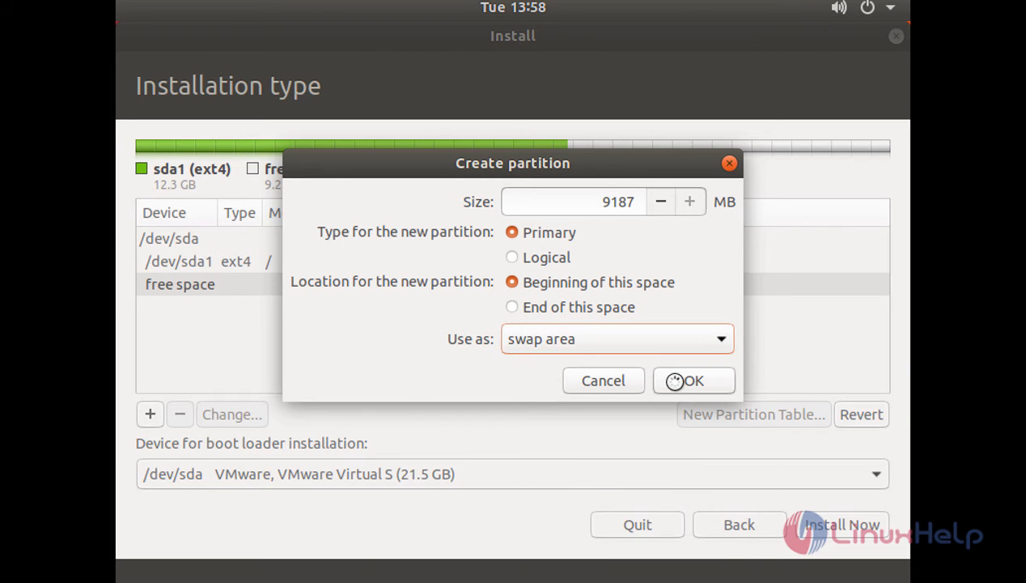
click(694, 380)
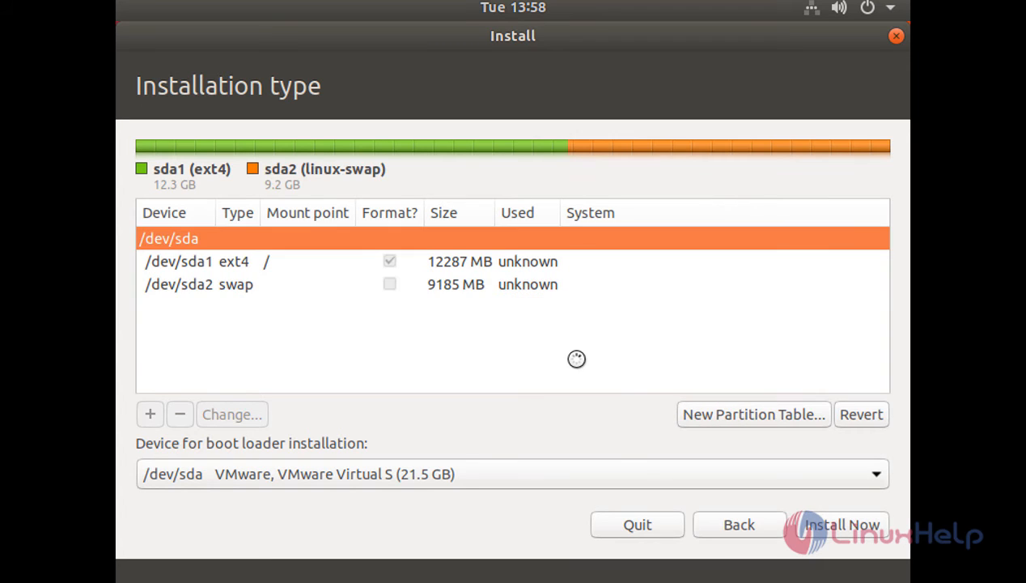
mouse_move(621, 340)
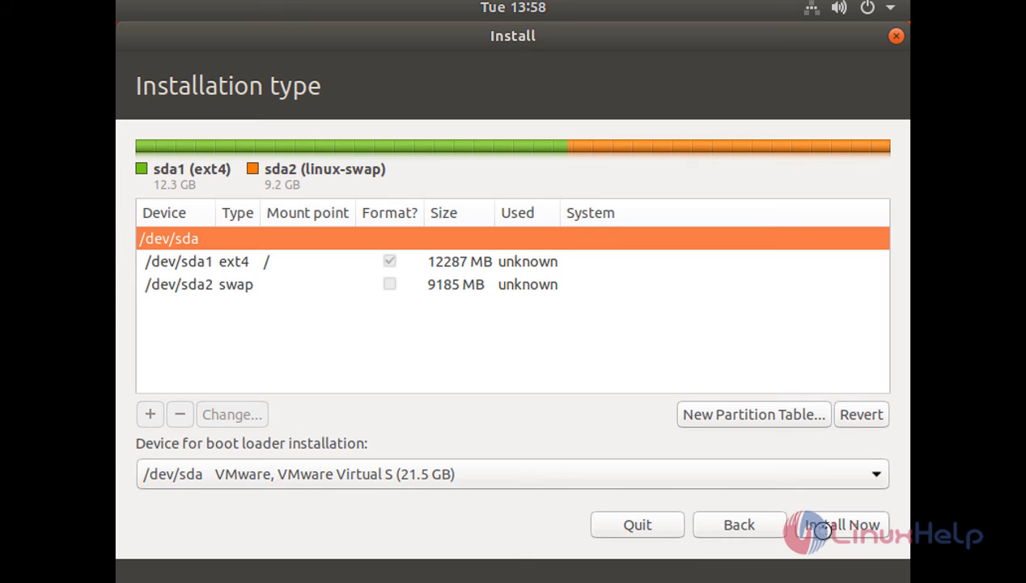
Write the partition changes to disk and set the time zone location to Kolkata, India.
click(837, 524)
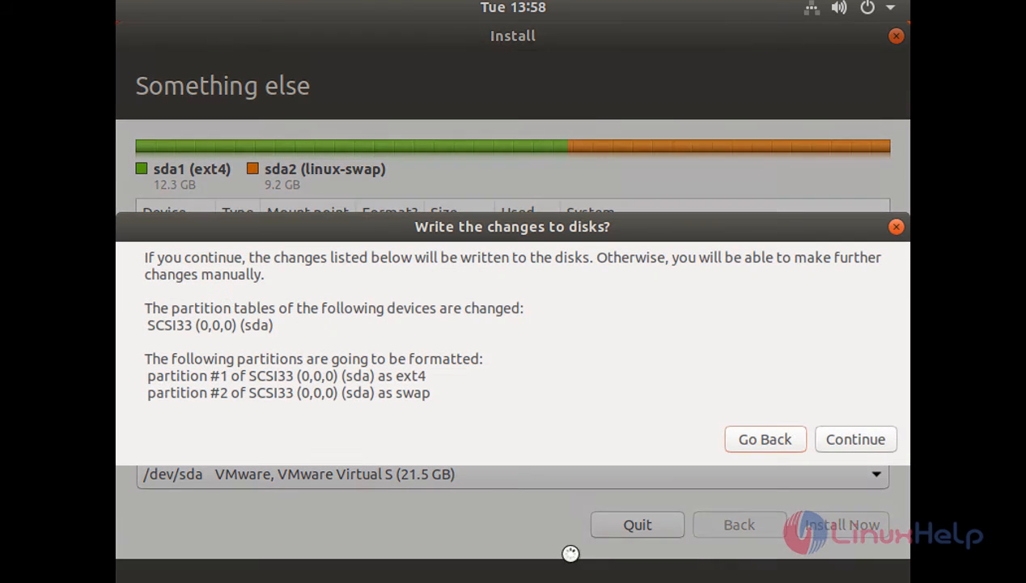
mouse_move(376, 349)
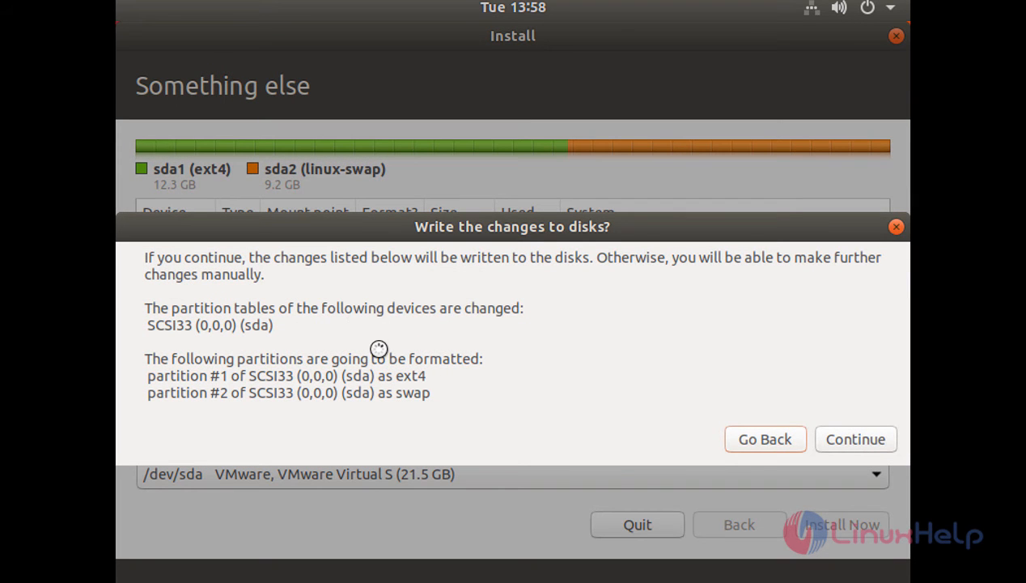
mouse_move(799, 350)
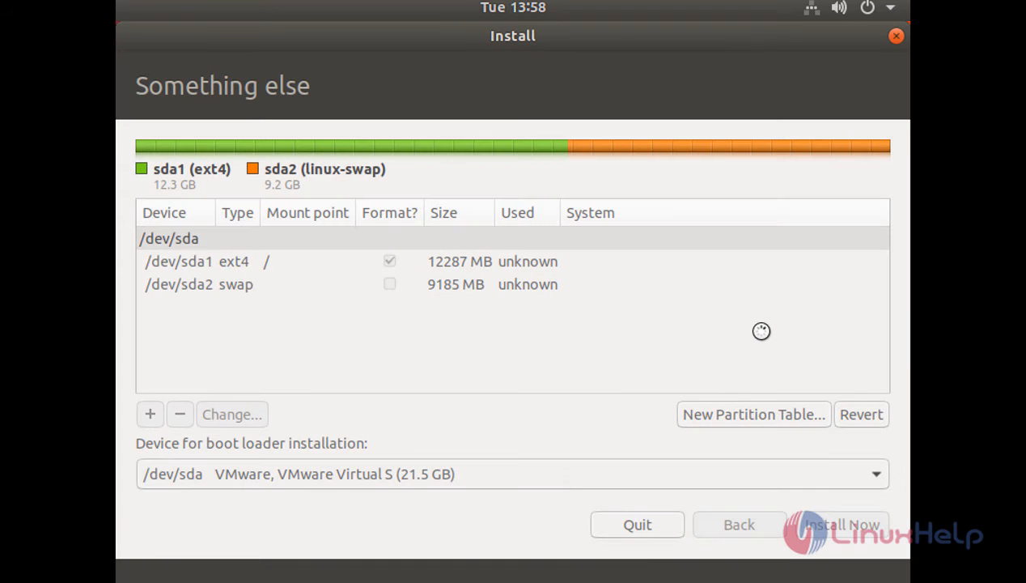
click(835, 525)
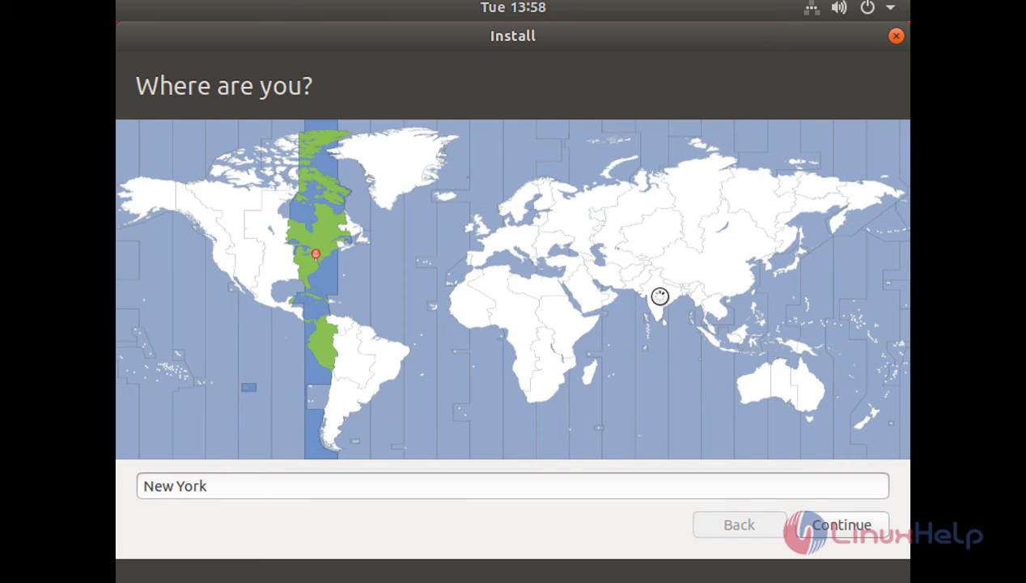
click(657, 296)
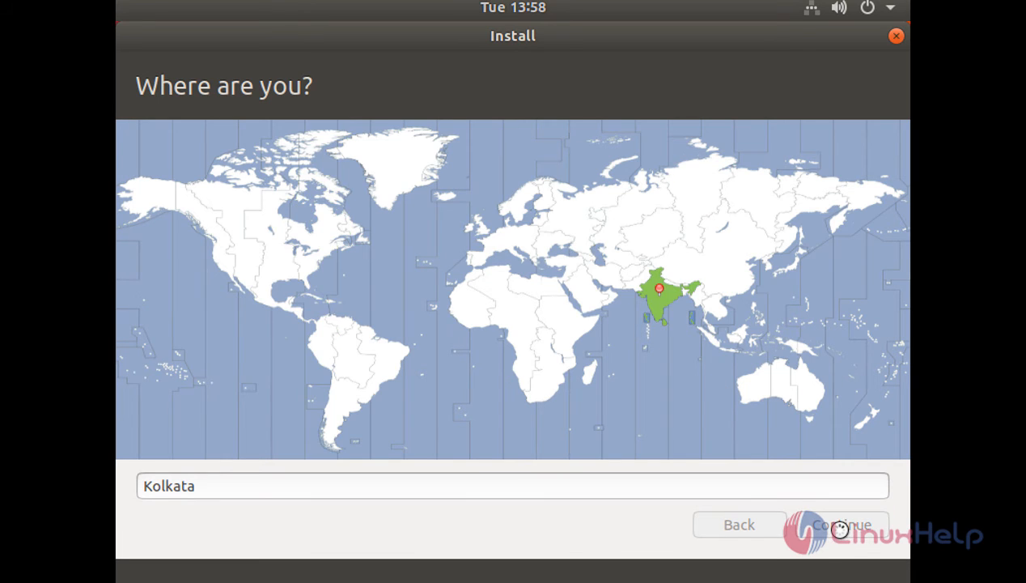
click(840, 525)
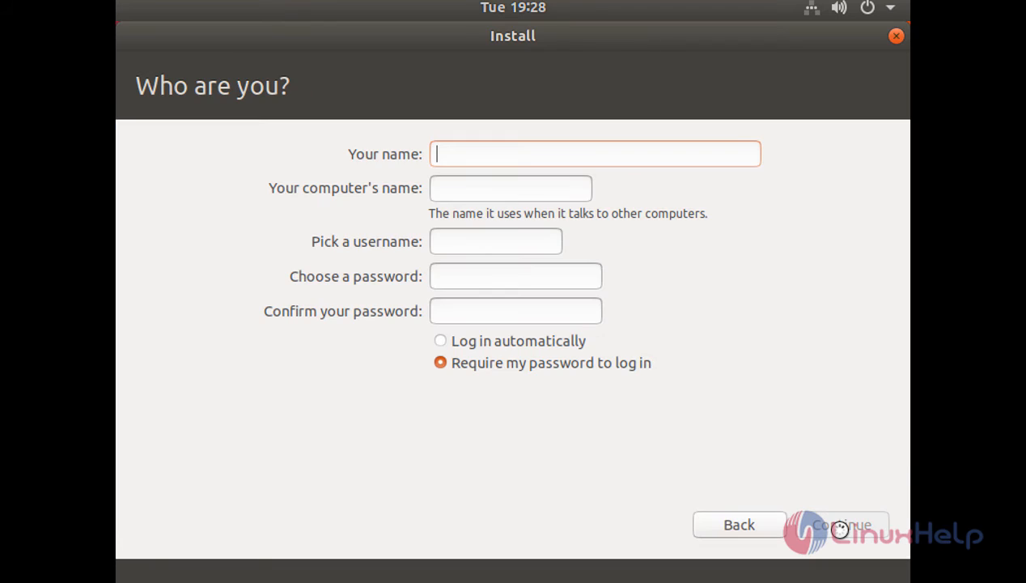
Create account 'user' with a login password required and begin copying files.
text(user)
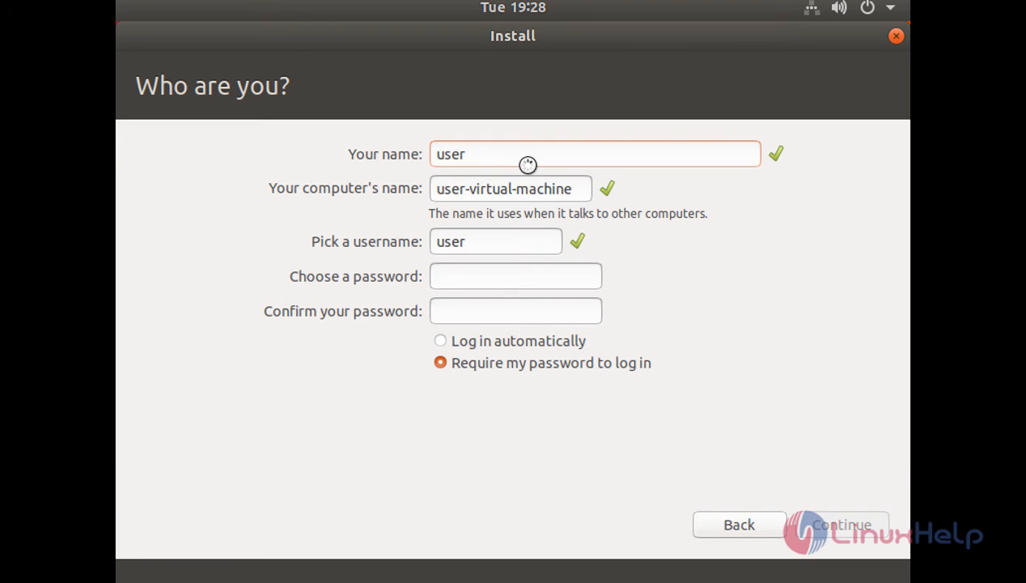
click(508, 275)
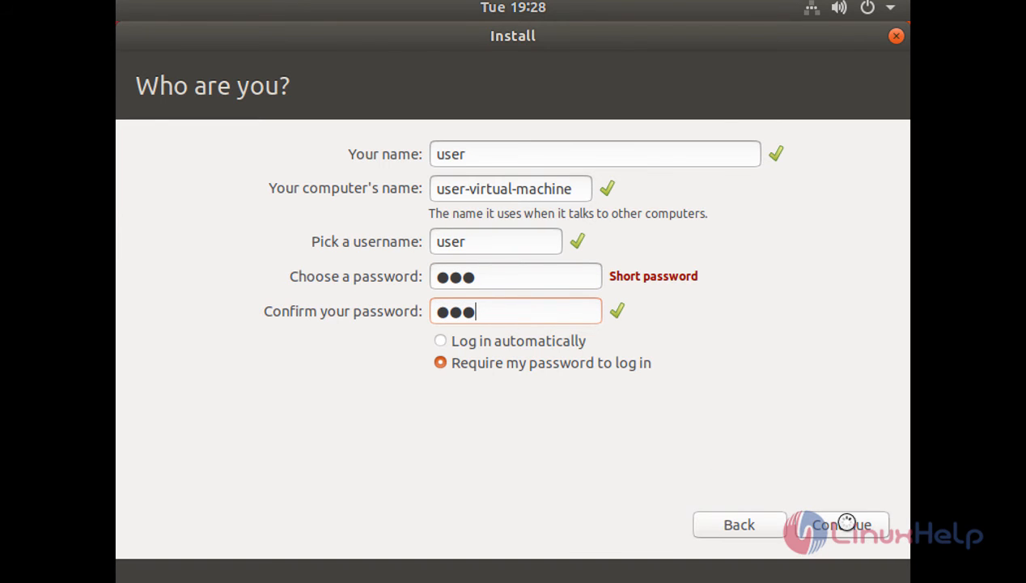
click(848, 524)
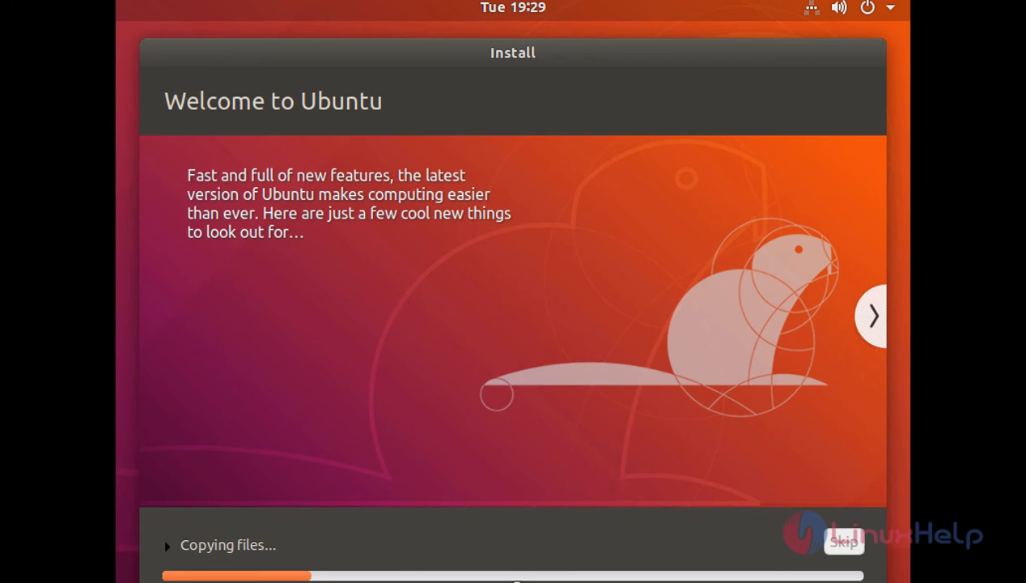
Let the installer copy files through the Welcome to Ubuntu slideshow until it finishes.
click(874, 316)
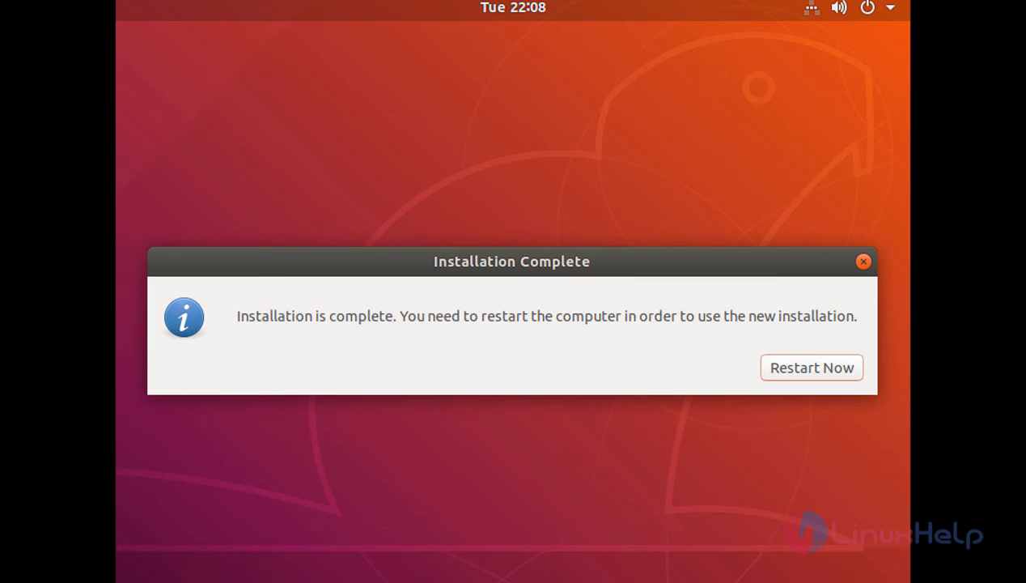
mouse_move(800, 410)
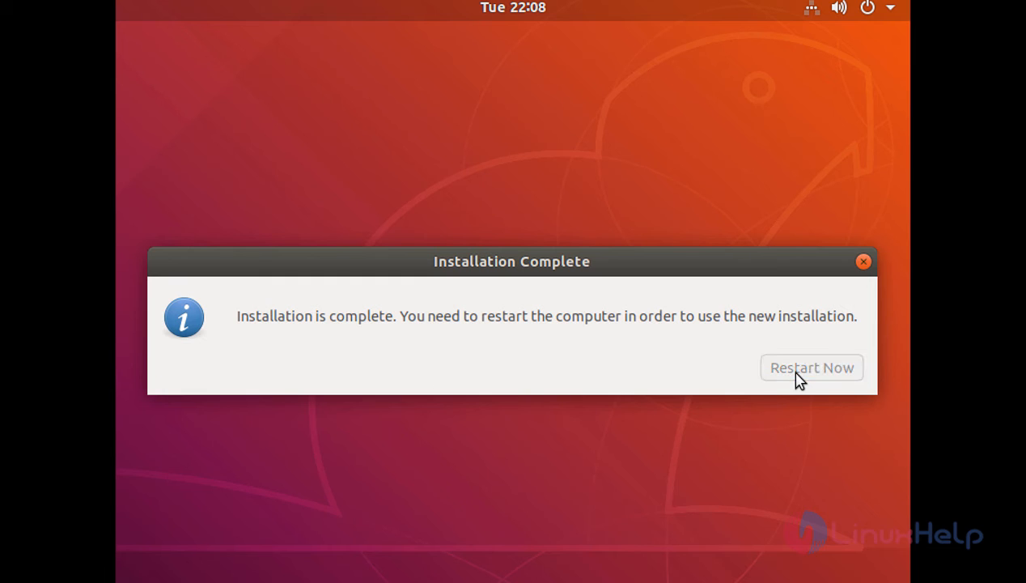
Restart the computer from the Installation Complete dialog to boot the new system.
click(811, 366)
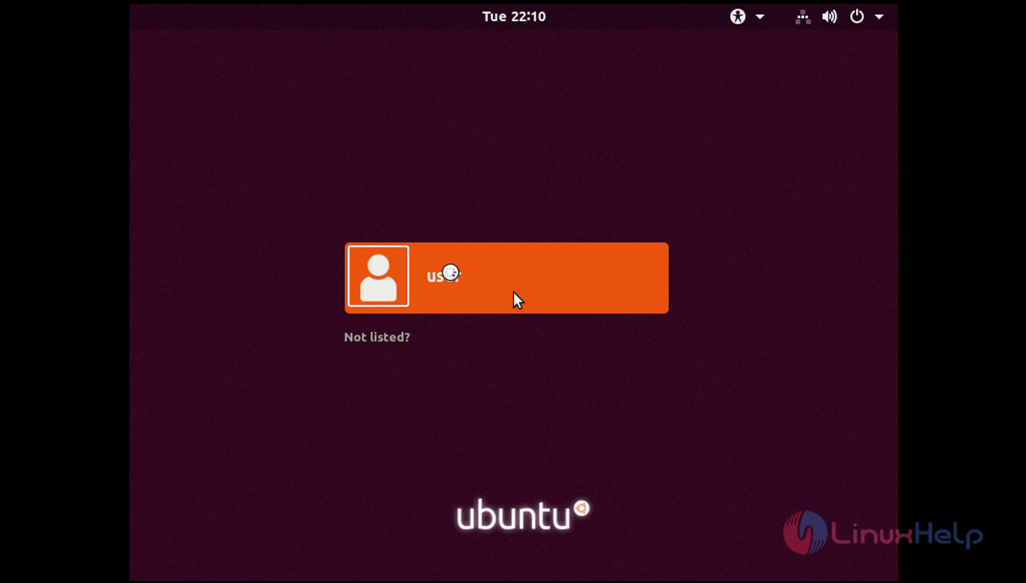
Sign in as 'user' with the account password to reach the GNOME desktop.
click(505, 277)
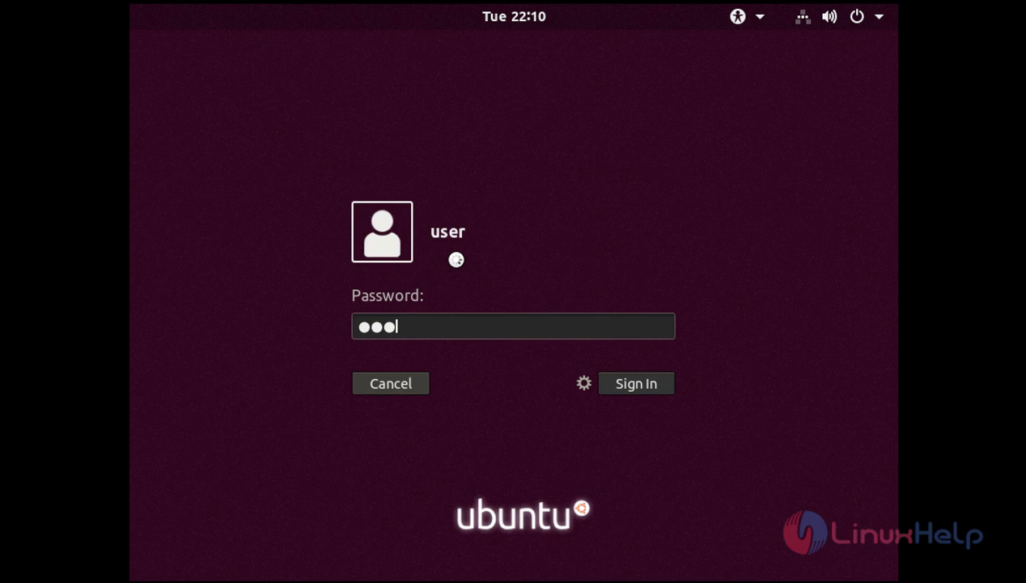
click(636, 382)
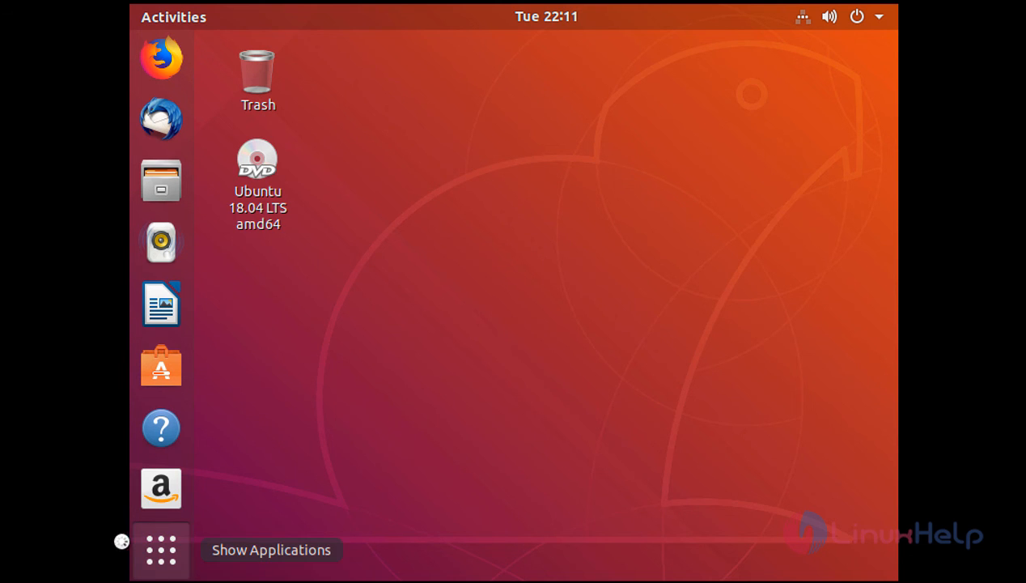
click(160, 559)
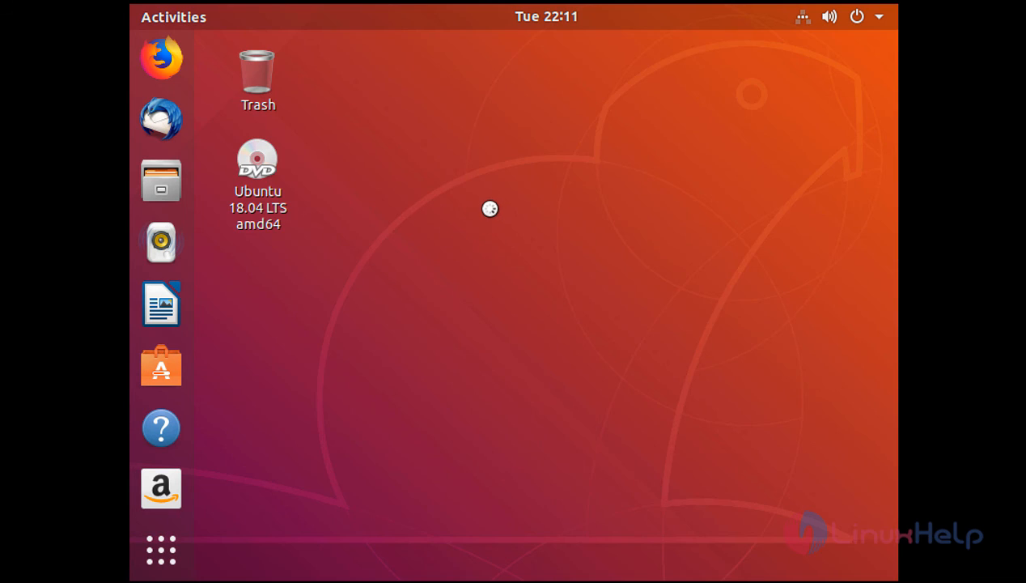
mouse_move(527, 159)
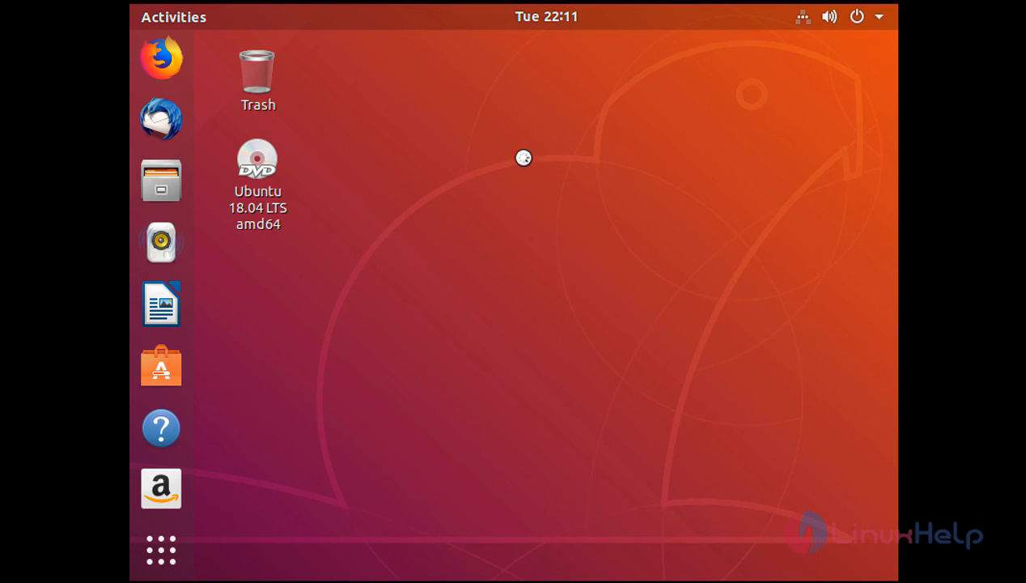
mouse_move(571, 272)
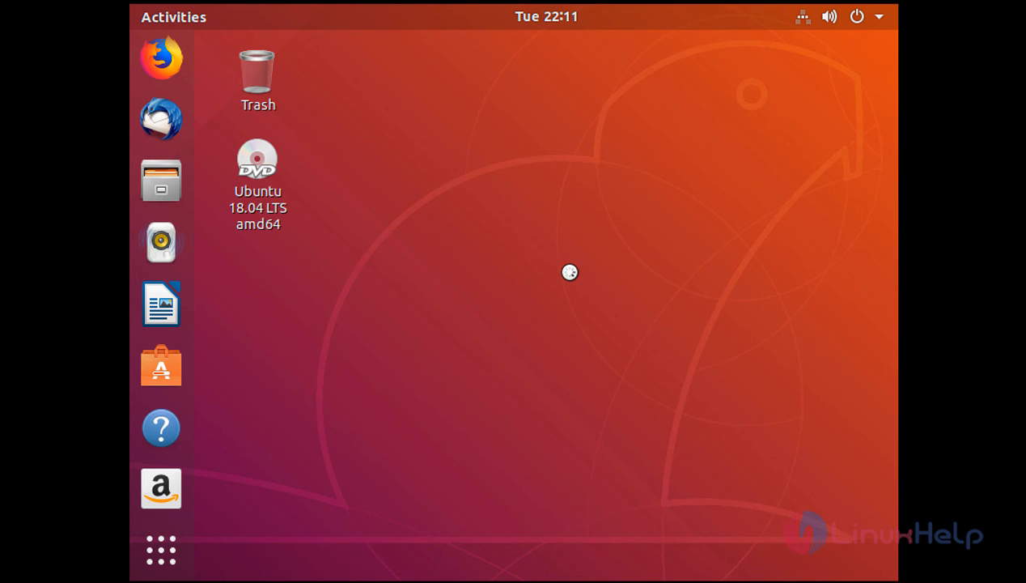
mouse_move(753, 327)
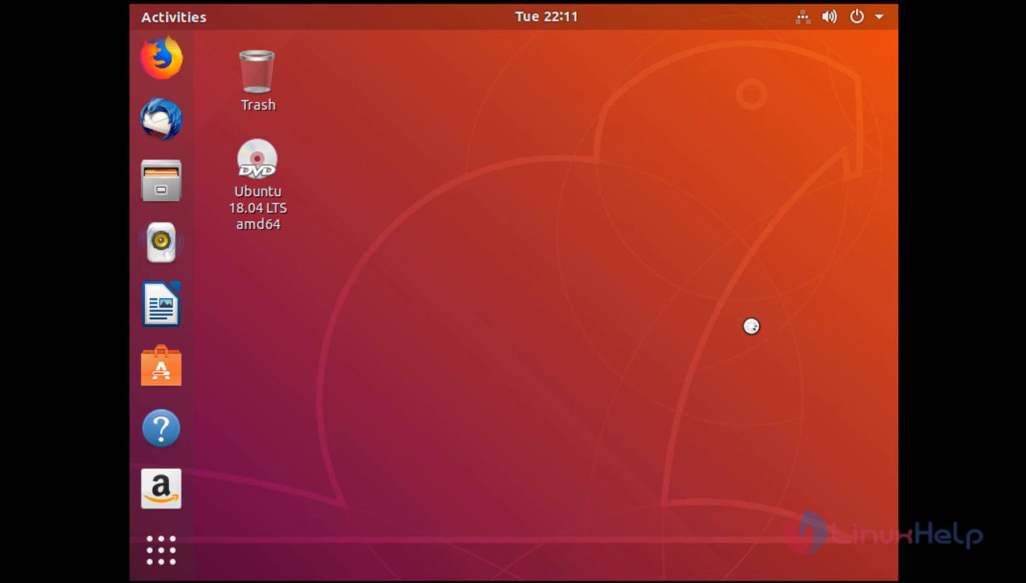